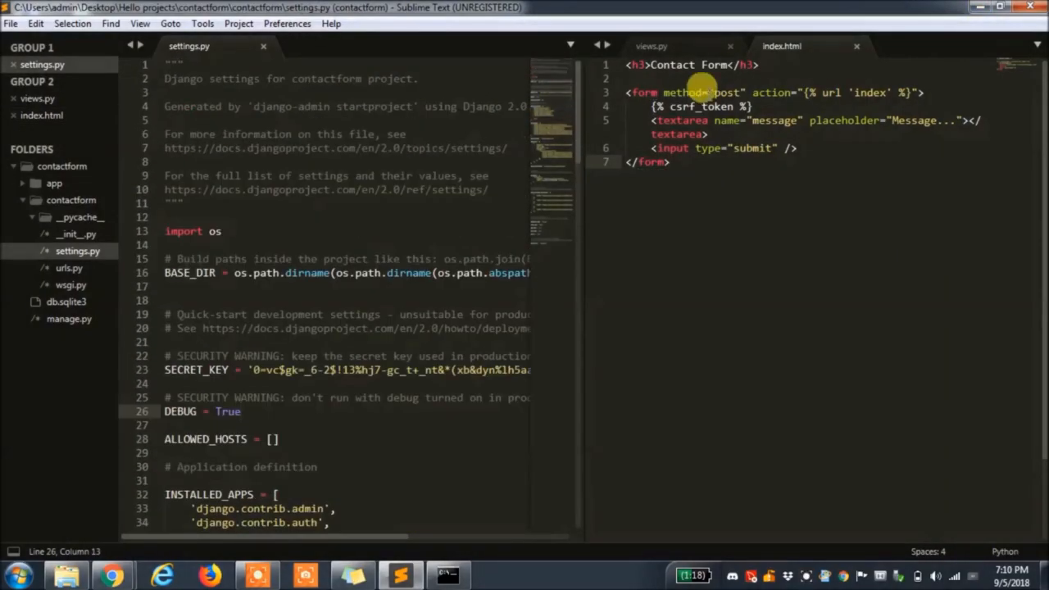
- Show views.py, then switch to Chrome and start a new tab for searching Zoho's SMTP settings
{"action": "left_click", "coordinate": [651, 45]}
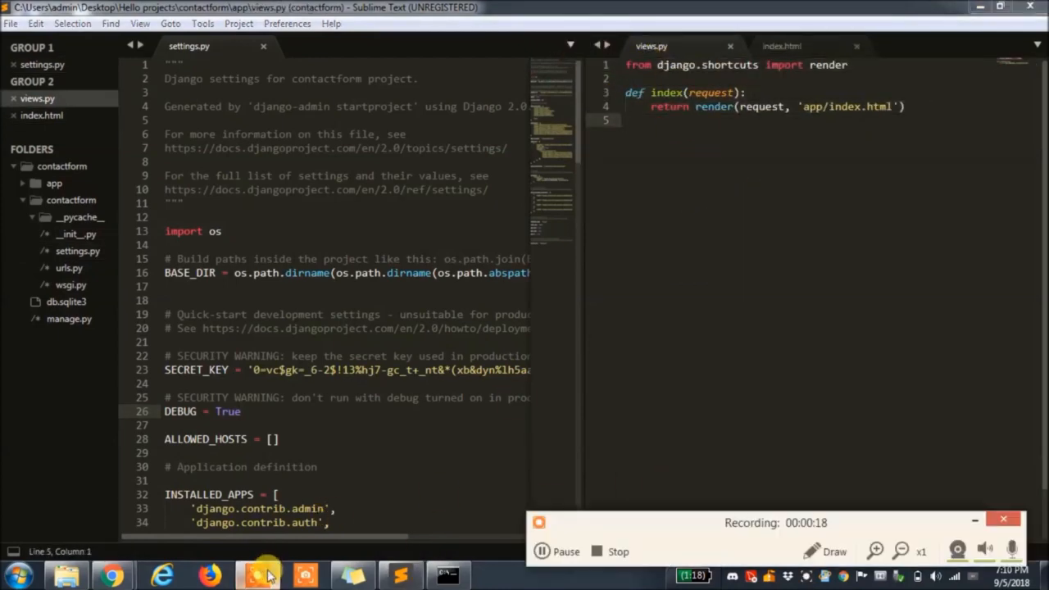
{"action": "left_click", "coordinate": [112, 574]}
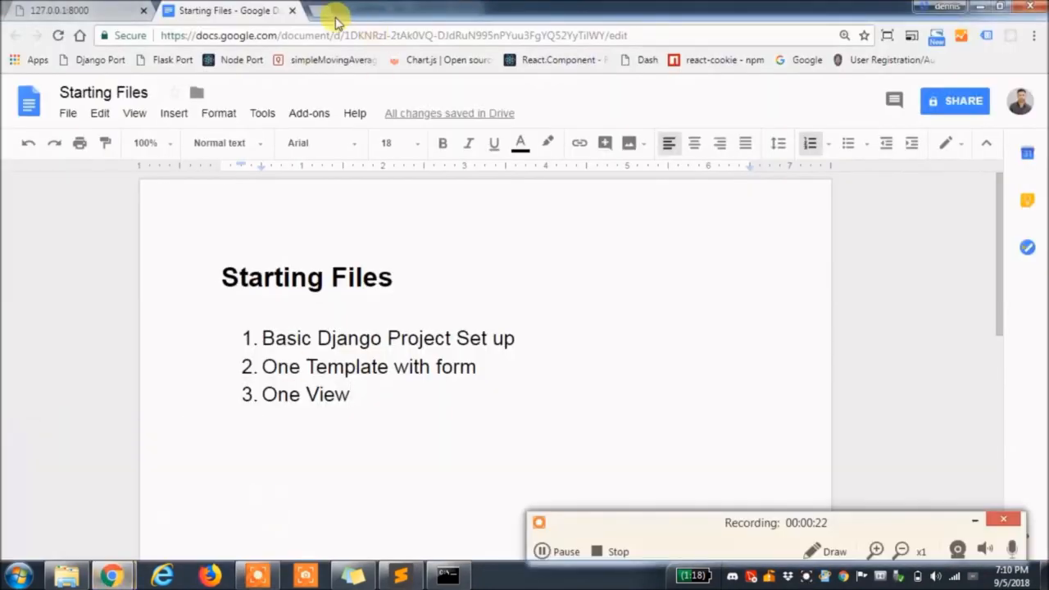
{"action": "left_click", "coordinate": [328, 10]}
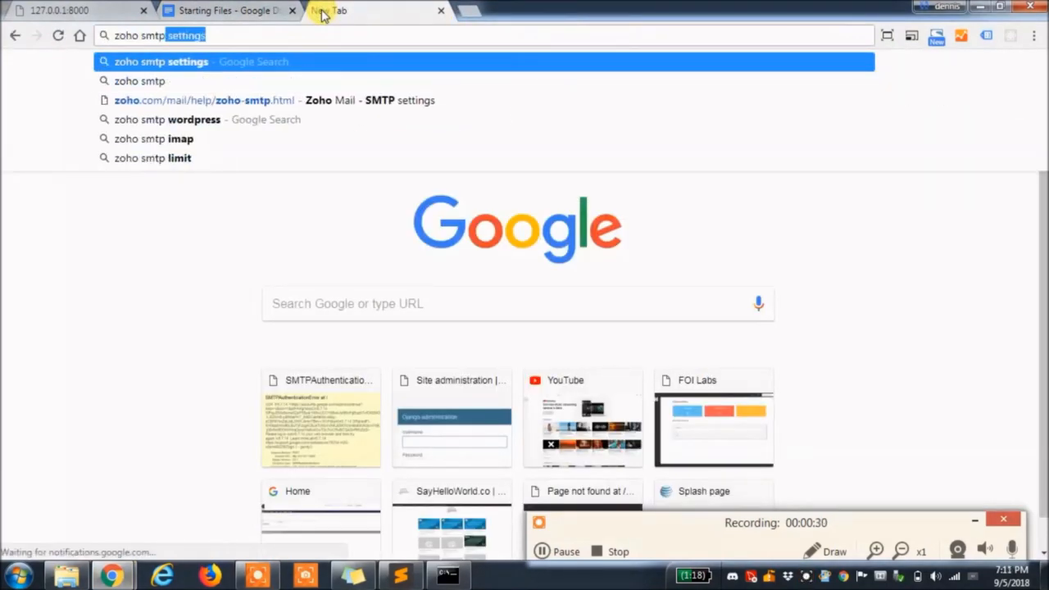
- Search 'zoho smtp settings' and read Zoho Mail's SSL/TLS settings for smtp.zoho.com, then return to Sublime
{"action": "key", "text": "Return"}
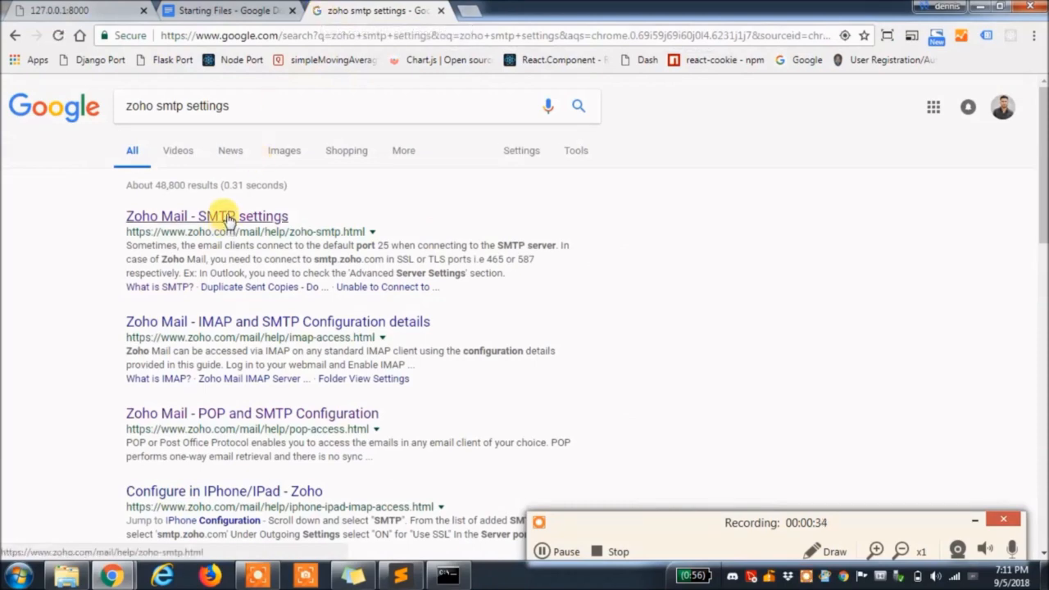
{"action": "left_click", "coordinate": [207, 216]}
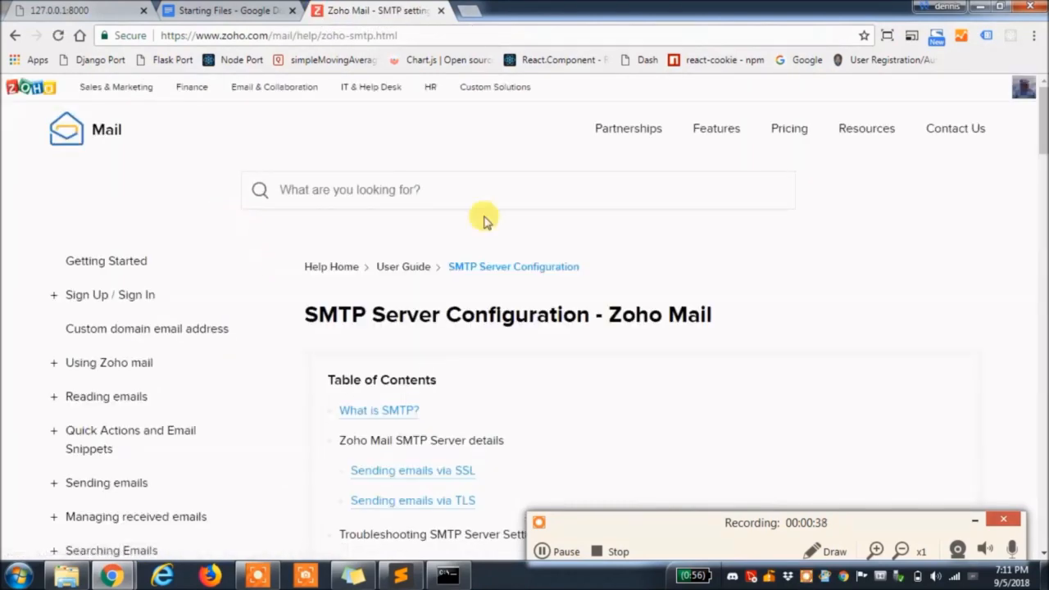
{"action": "scroll", "scroll_direction": "down", "scroll_amount": 3}
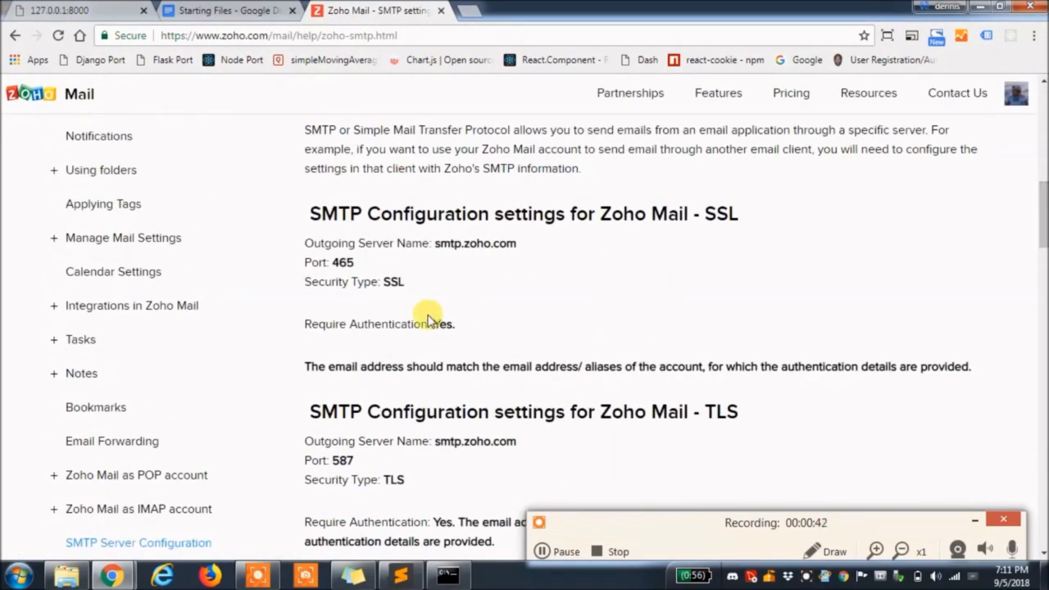
{"action": "scroll", "scroll_direction": "down", "scroll_amount": 3}
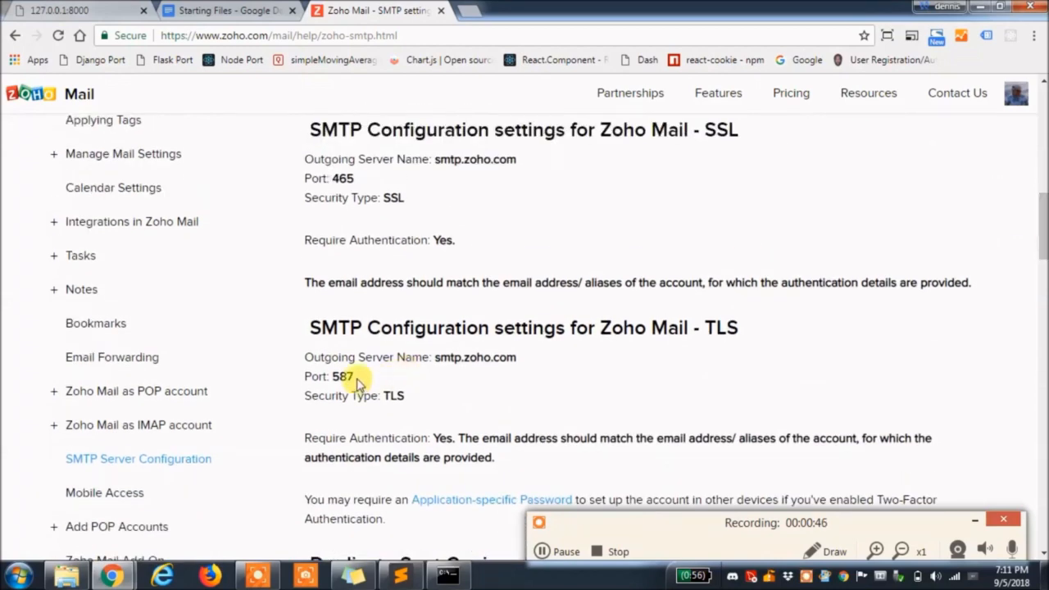
{"action": "mouse_move", "coordinate": [525, 164]}
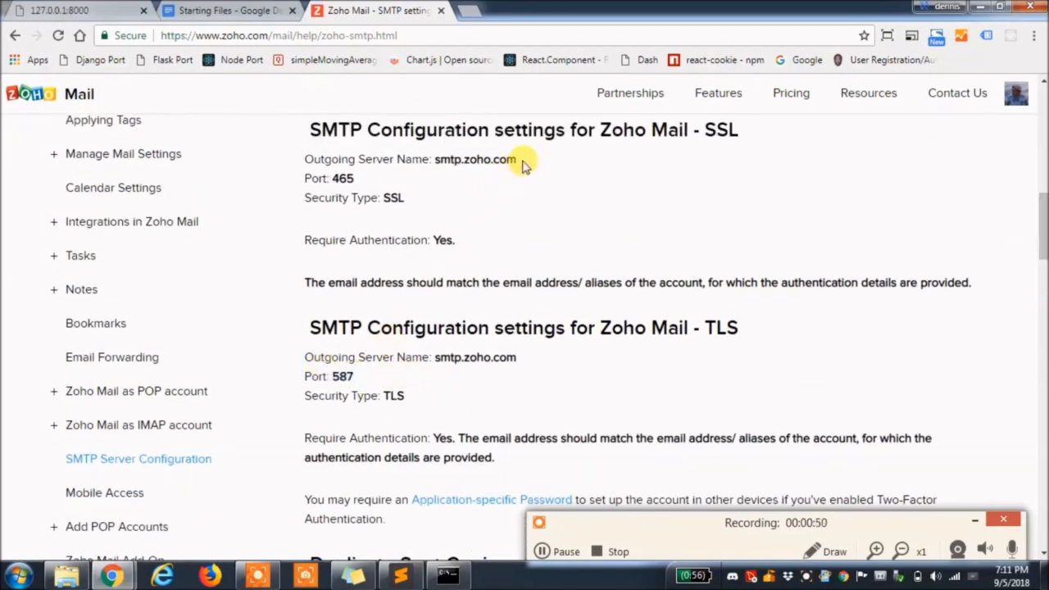
{"action": "mouse_move", "coordinate": [494, 234]}
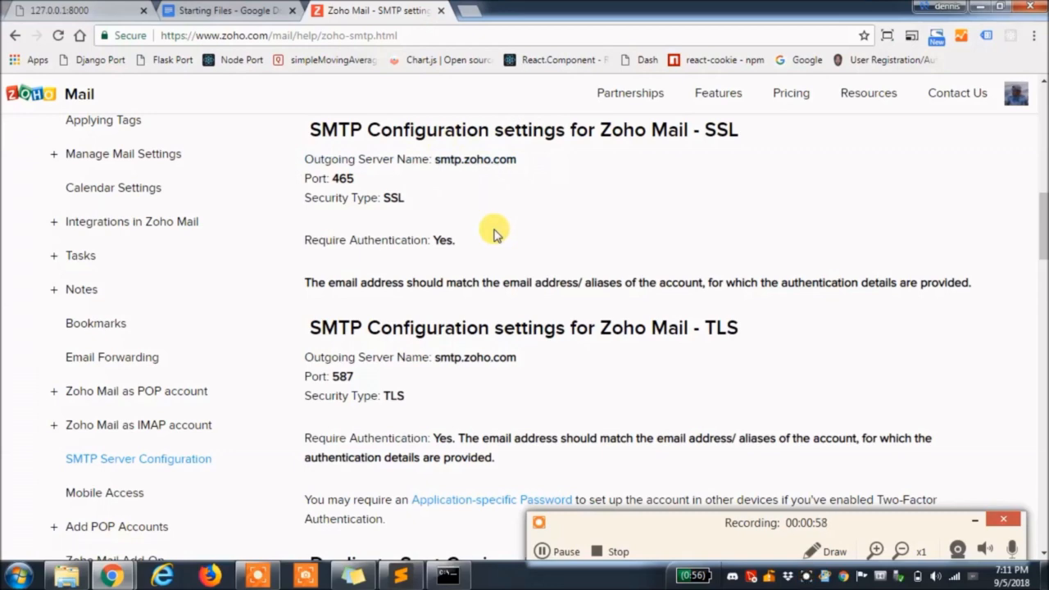
{"action": "left_click", "coordinate": [401, 574]}
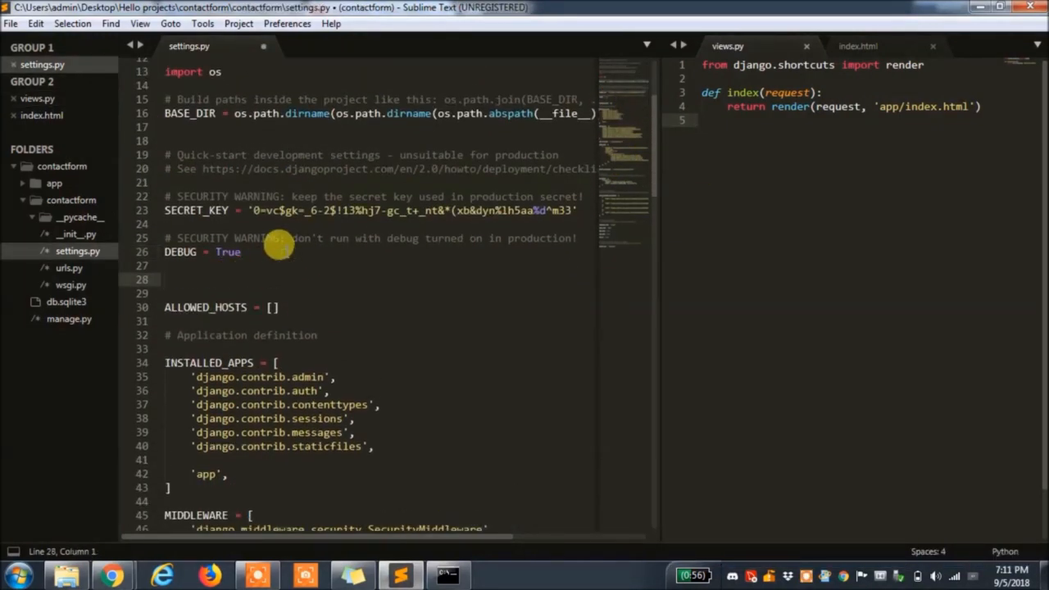
- Add EMAIL_HOST = 'smtp.zoho.com', EMAIL_HOST_USER, EMAIL_HOST_PASSWORD and a started EMAIL_PORT line to settings.py
{"action": "type", "text": "EMAIL_HOST ="}
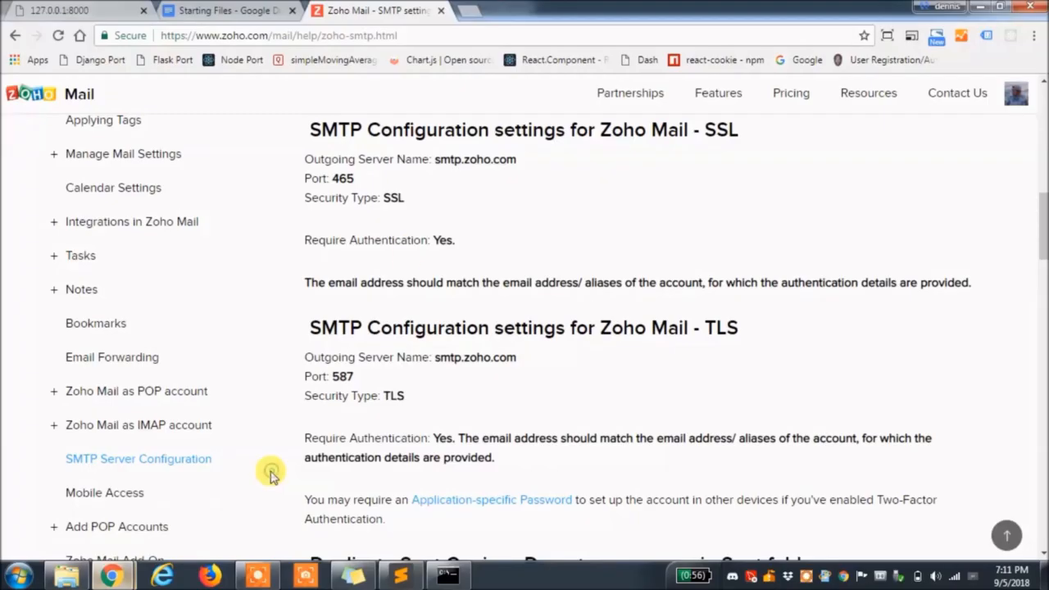
{"action": "double_click", "coordinate": [475, 159]}
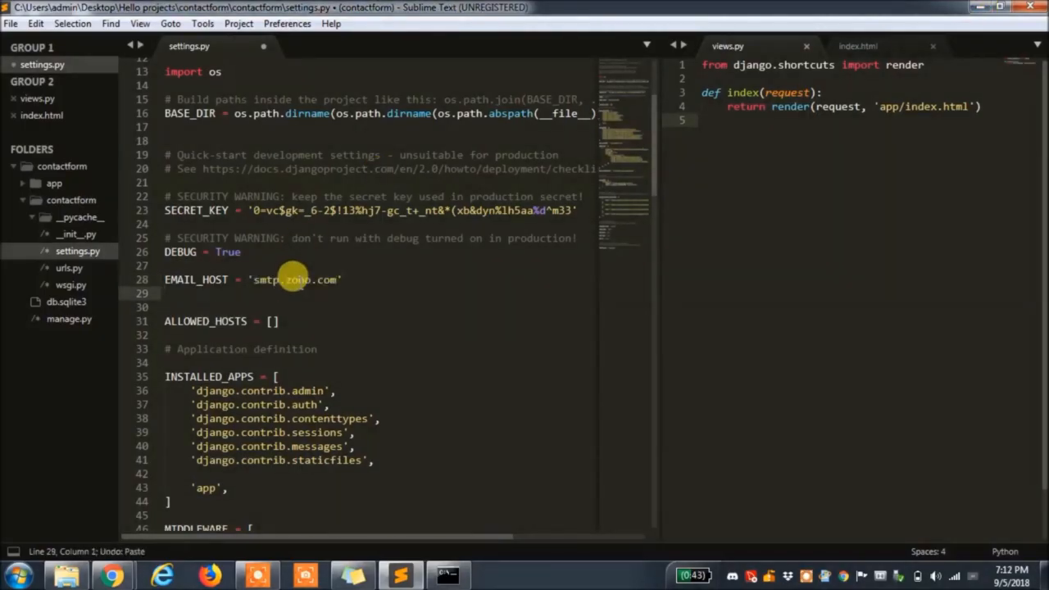
{"action": "type", "text": "EMAIL_HOST_USER ="}
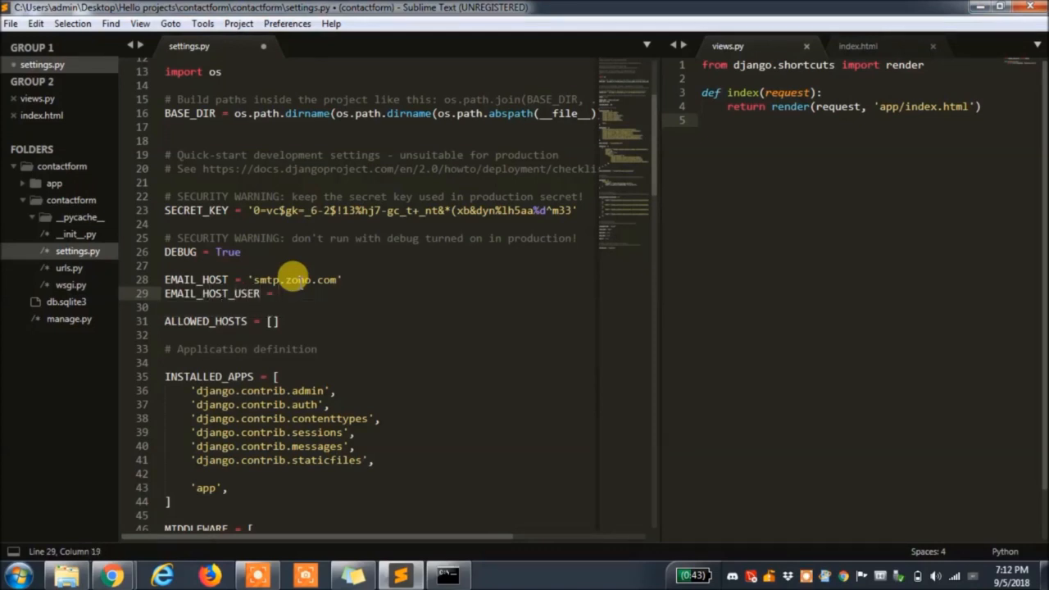
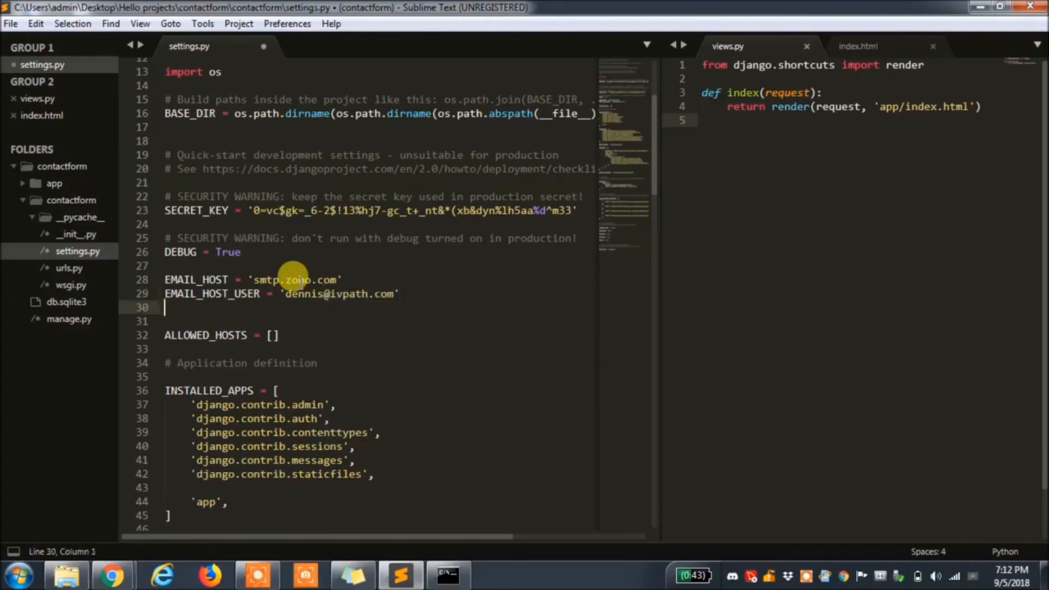
{"action": "type", "text": "EMAIL_HOST_PASSWORD = '"}
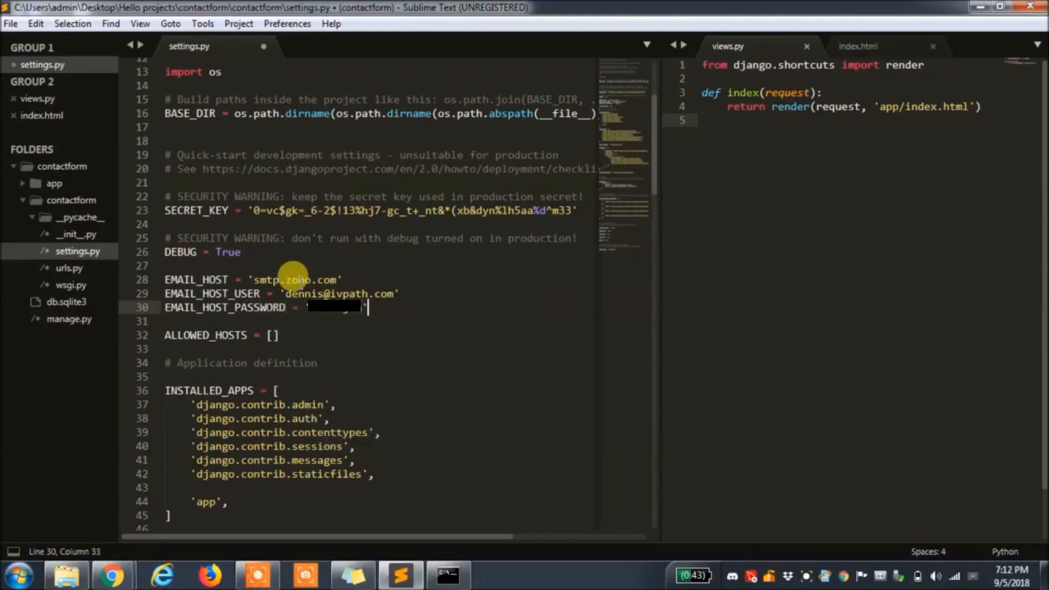
{"action": "type", "text": "EMAIL_PORT ="}
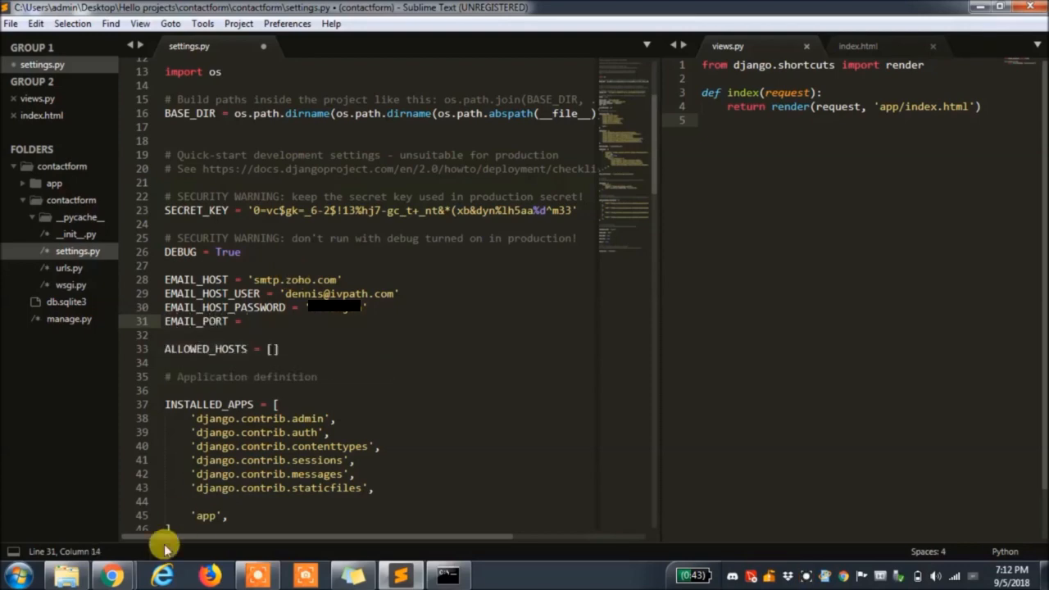
- Set EMAIL_PORT 587, EMAIL_USE_TLS True and the smtp.EmailBackend backend, then save settings.py
{"action": "left_click", "coordinate": [113, 574]}
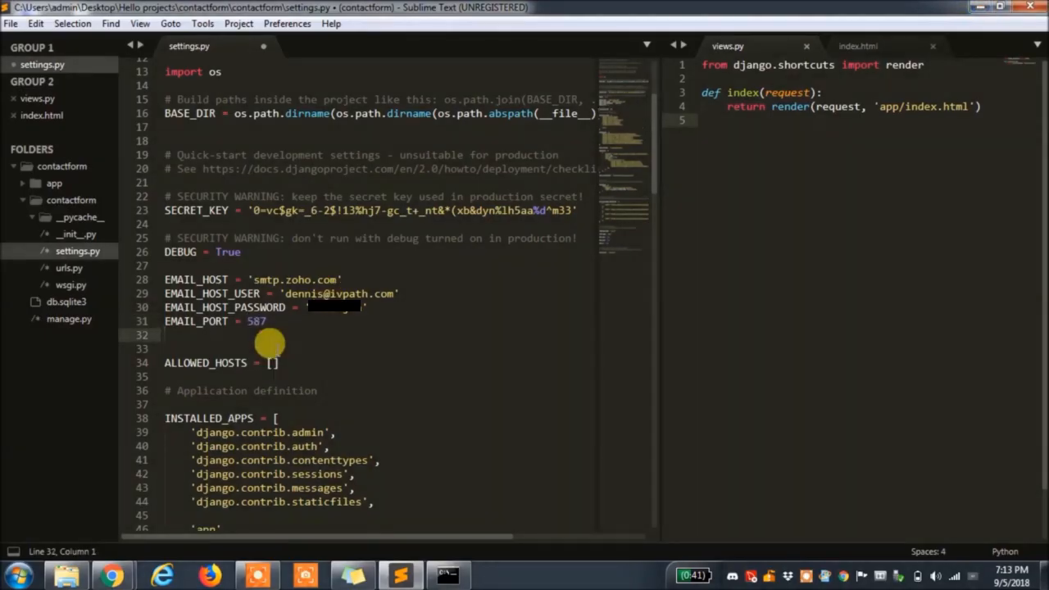
{"action": "type", "text": "EMAIL_USE_TLS ="}
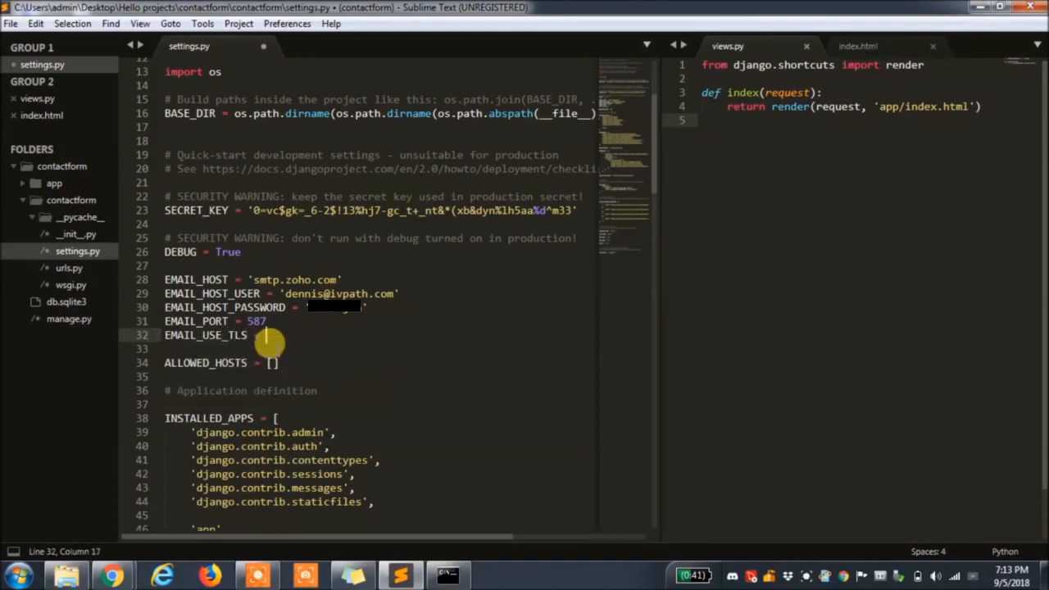
{"action": "type", "text": "True"}
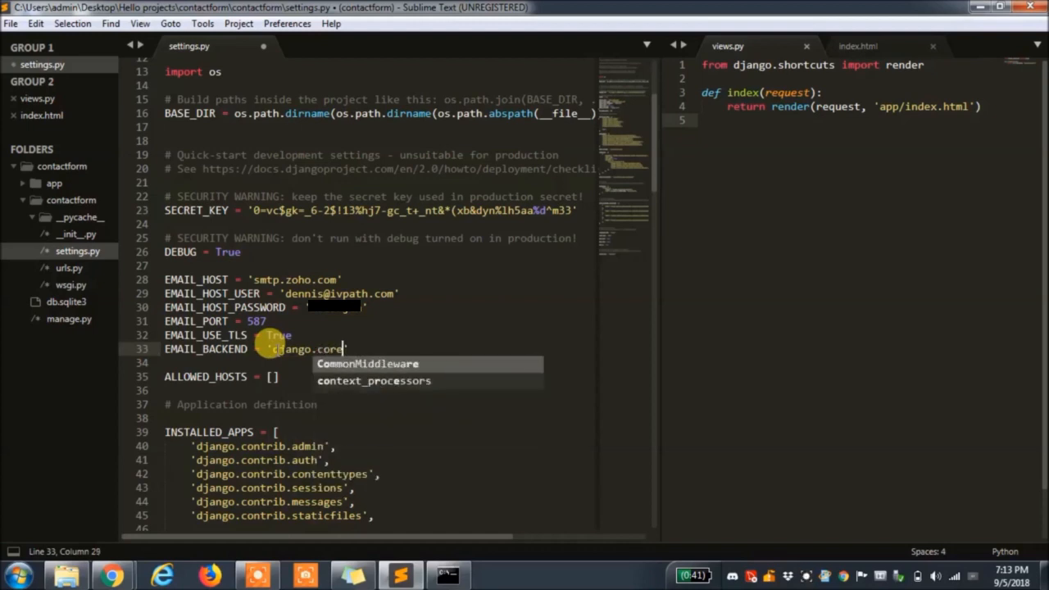
{"action": "type", "text": ".email"}
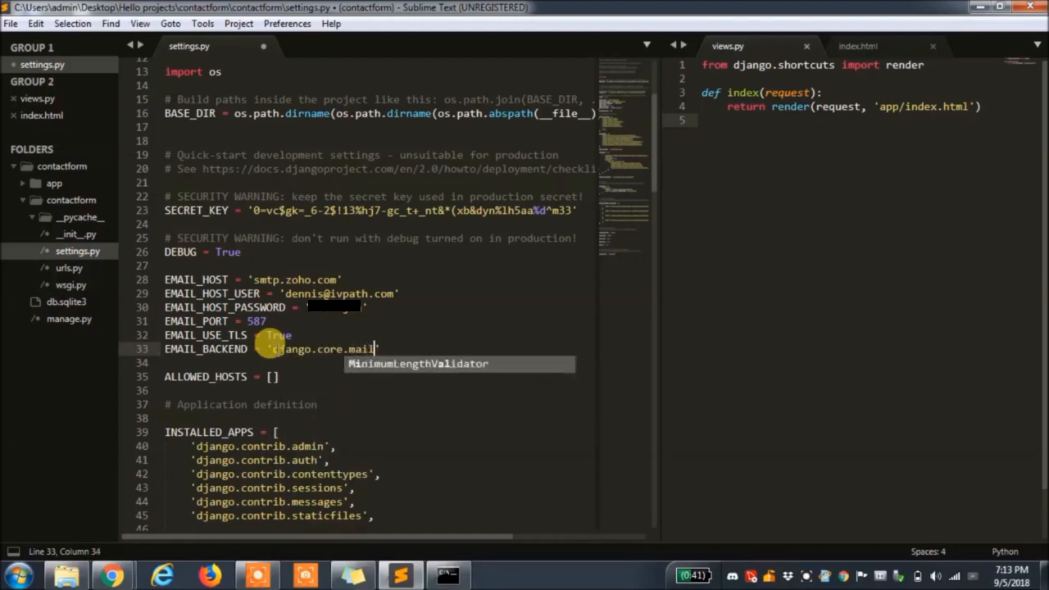
{"action": "type", "text": "backends"}
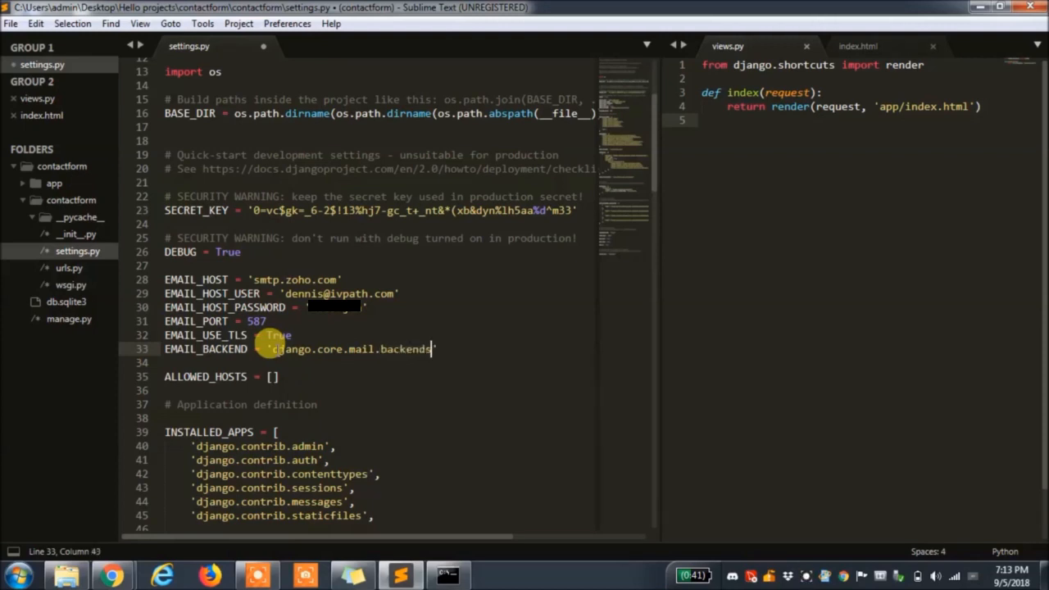
{"action": "type", "text": "smtp"}
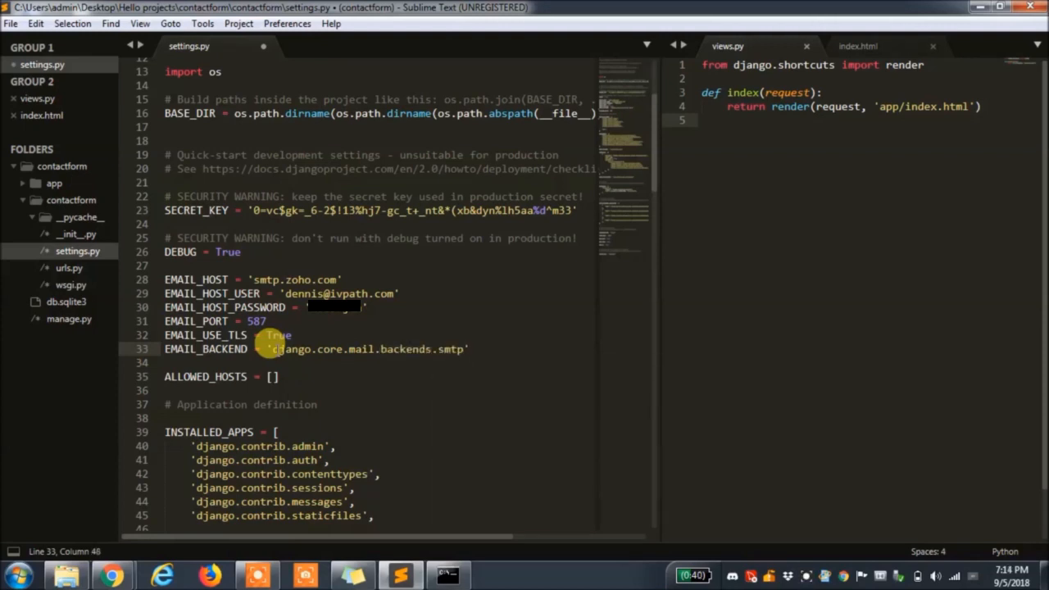
{"action": "type", "text": "EmailBackend"}
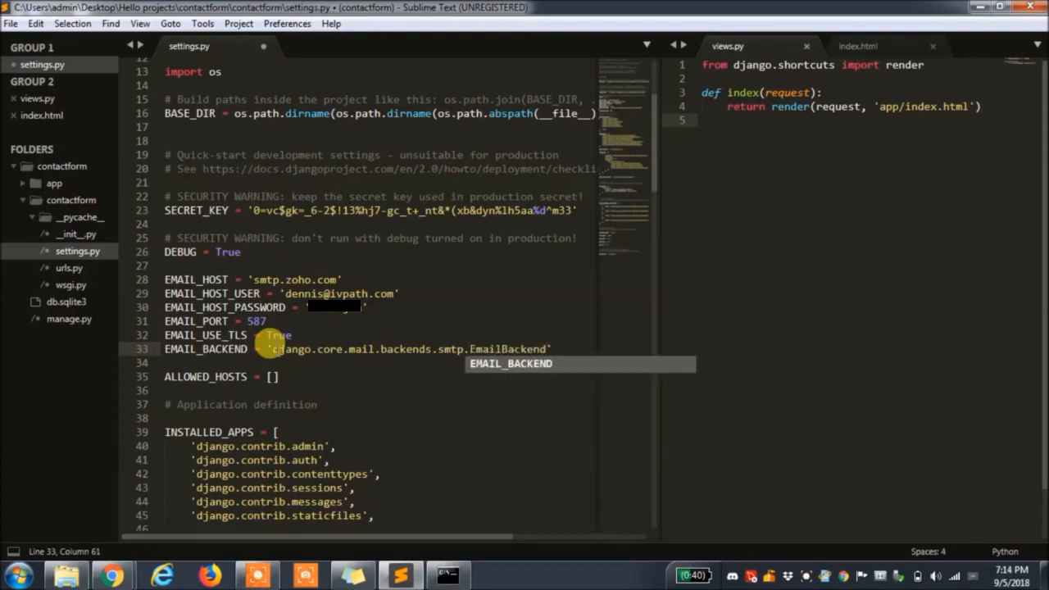
{"action": "key", "text": "ctrl+s"}
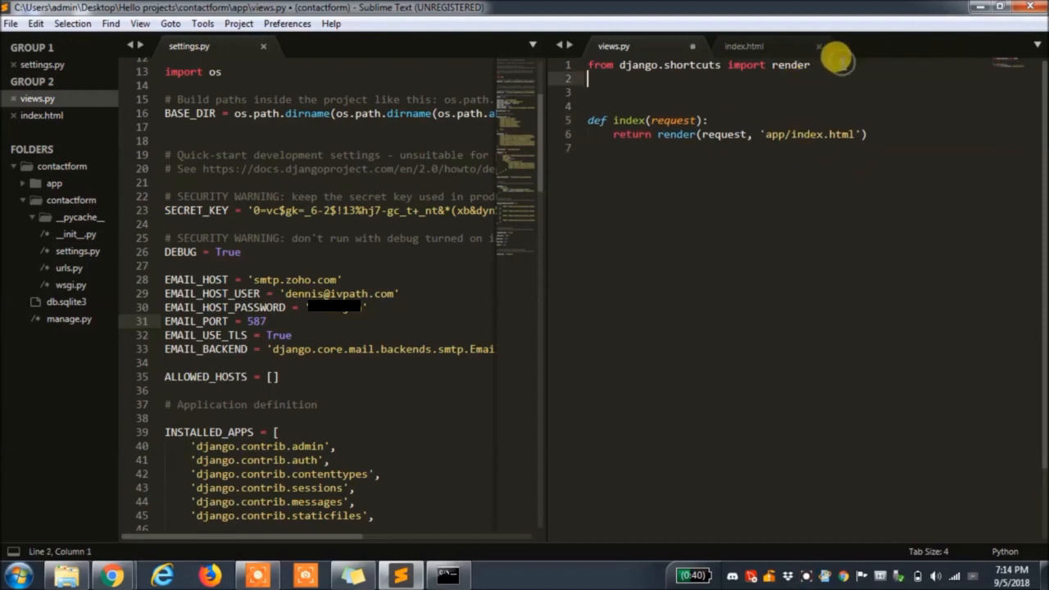
{"action": "type", "text": "from django"}
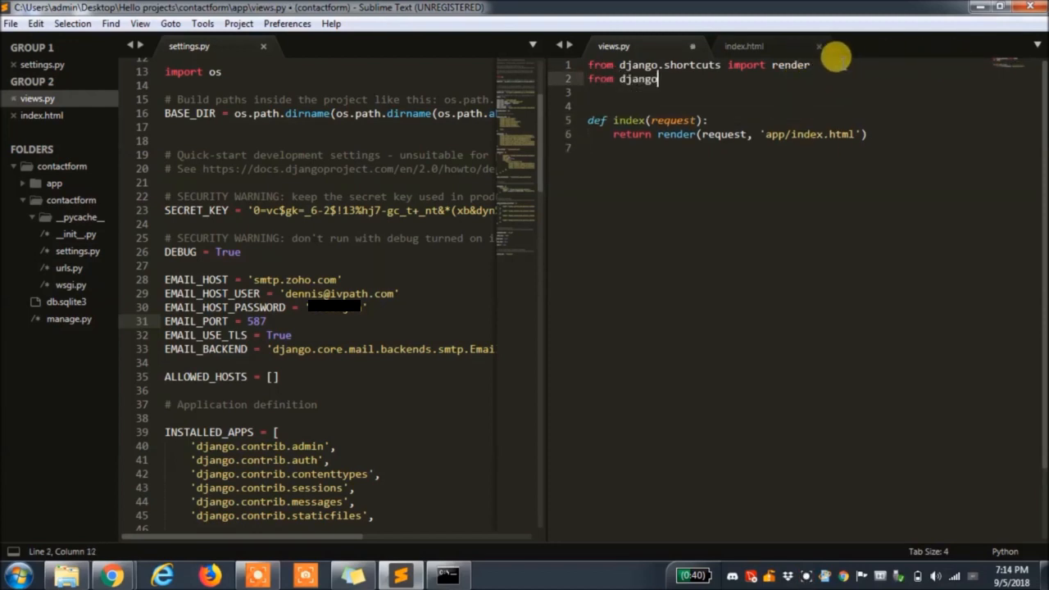
{"action": "type", "text": ".core.mail import se"}
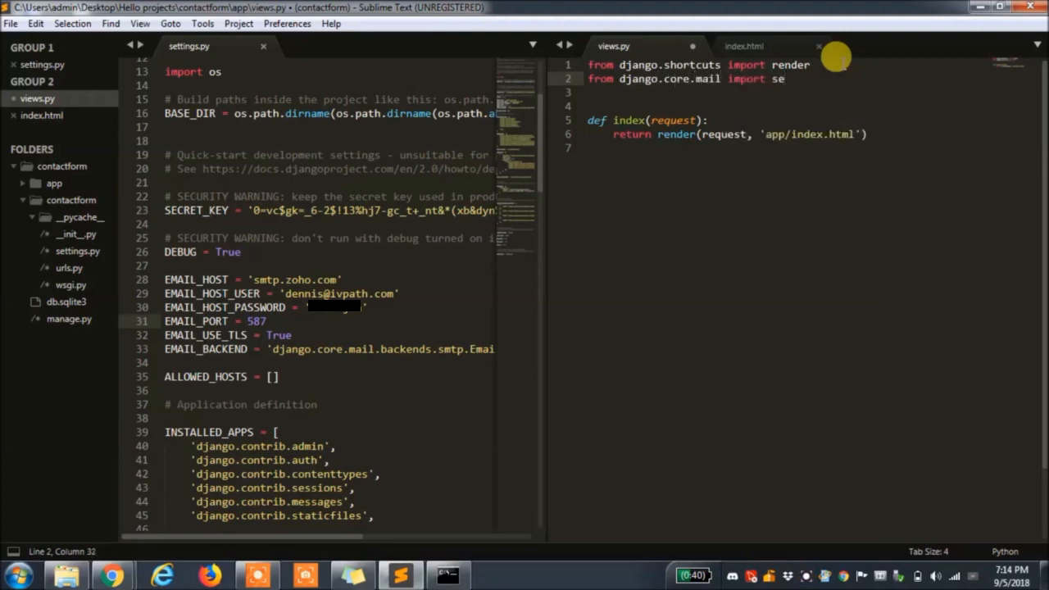
{"action": "type", "text": "nd_mail"}
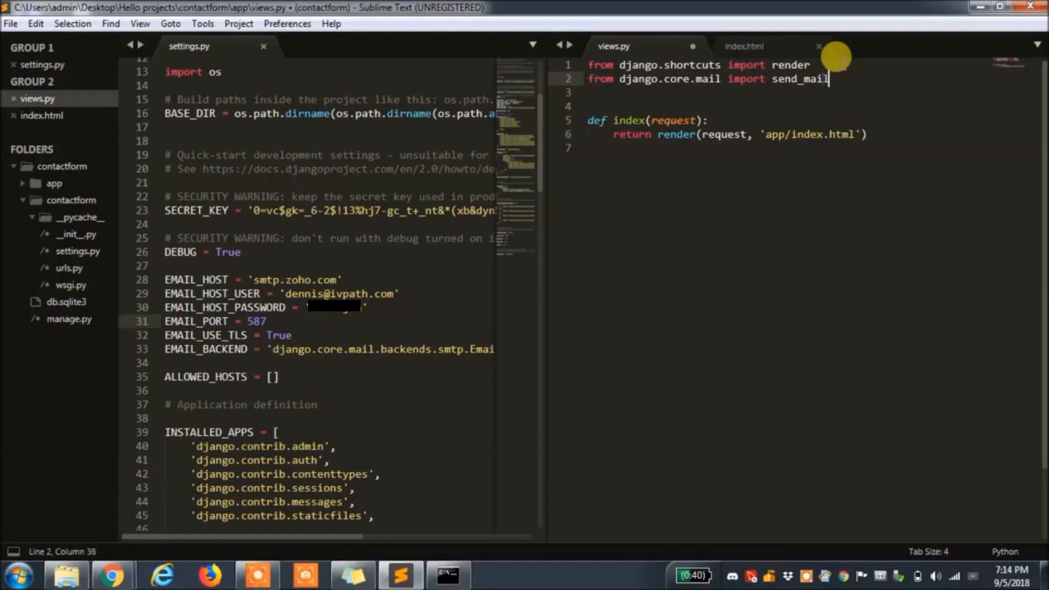
{"action": "type", "text": "fo"}
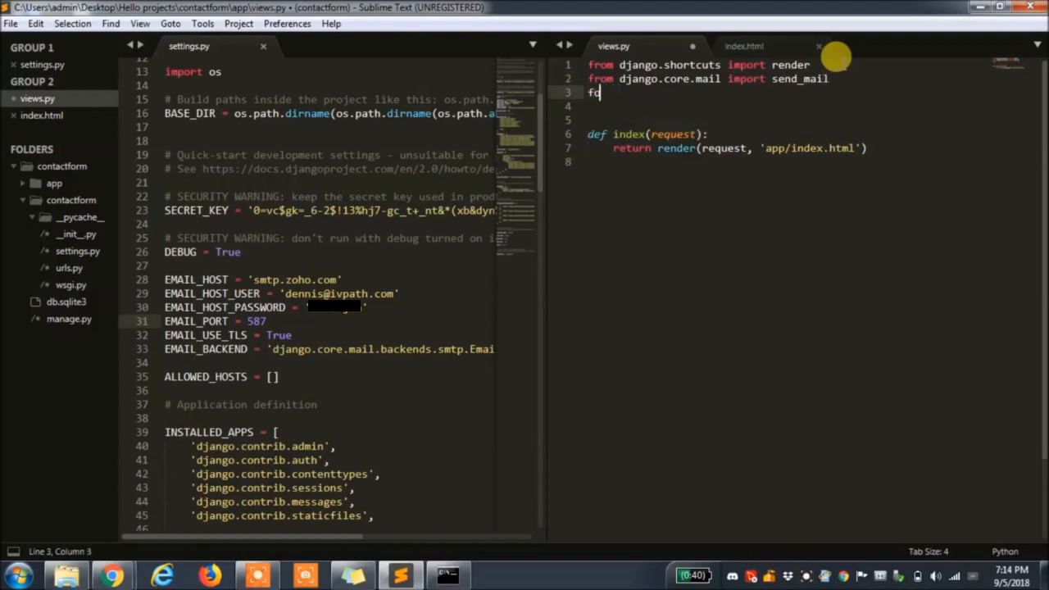
{"action": "type", "text": "rom django"}
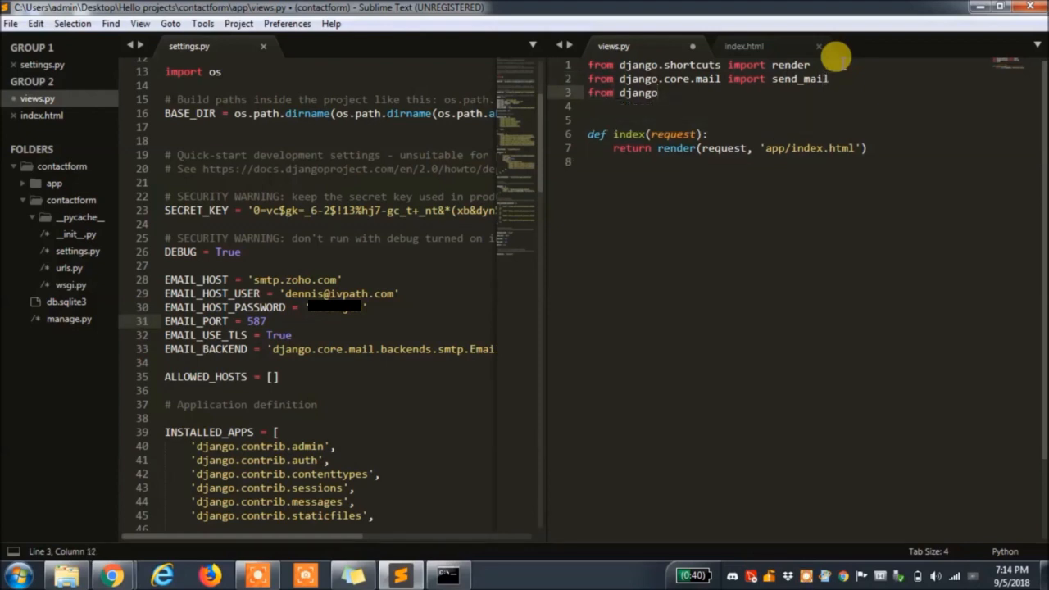
{"action": "type", "text": ".conf import settings"}
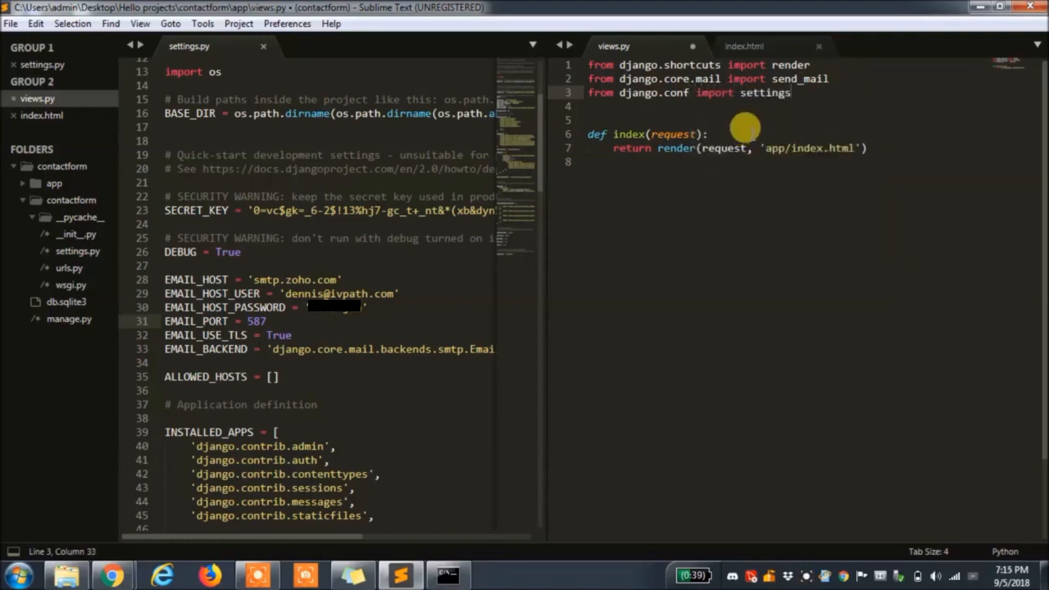
{"action": "left_click", "coordinate": [743, 46]}
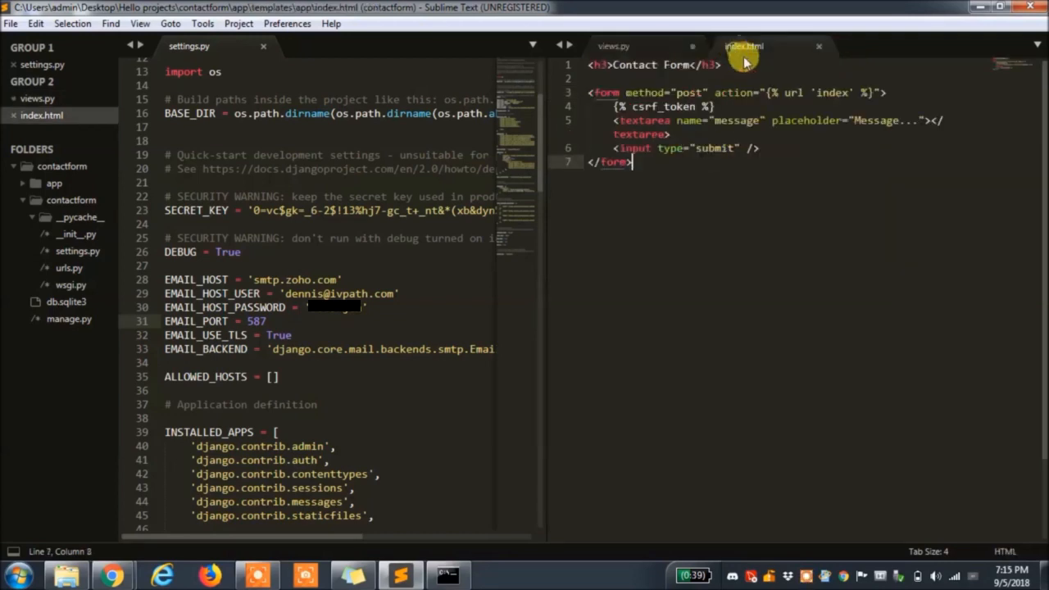
{"action": "left_click", "coordinate": [613, 46]}
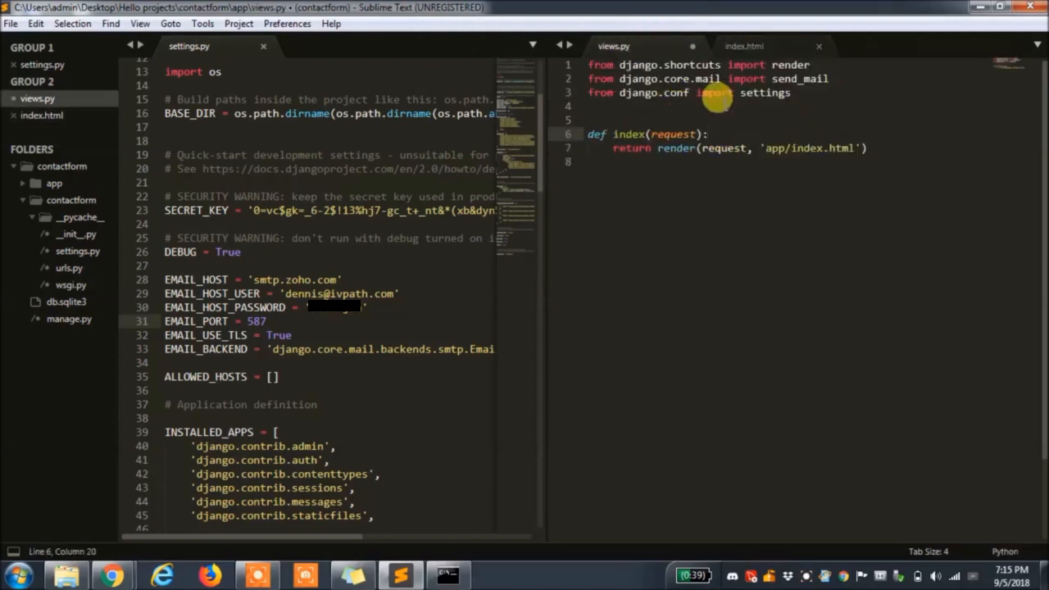
- Add an if request.method == 'POST': block containing a send_mail() call in views.py
{"action": "type", "text": "if"}
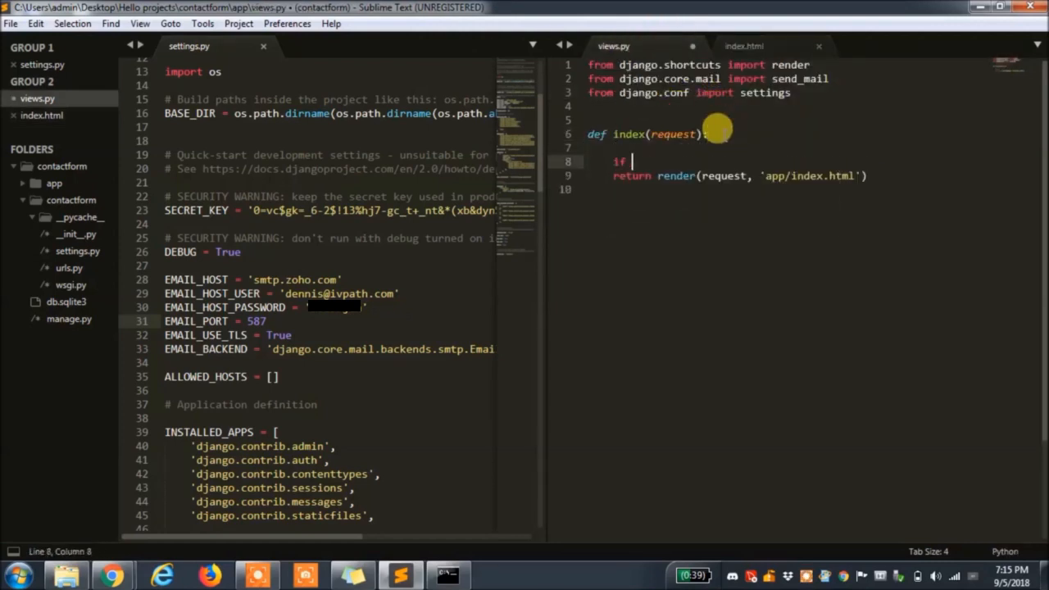
{"action": "type", "text": "request.method ="}
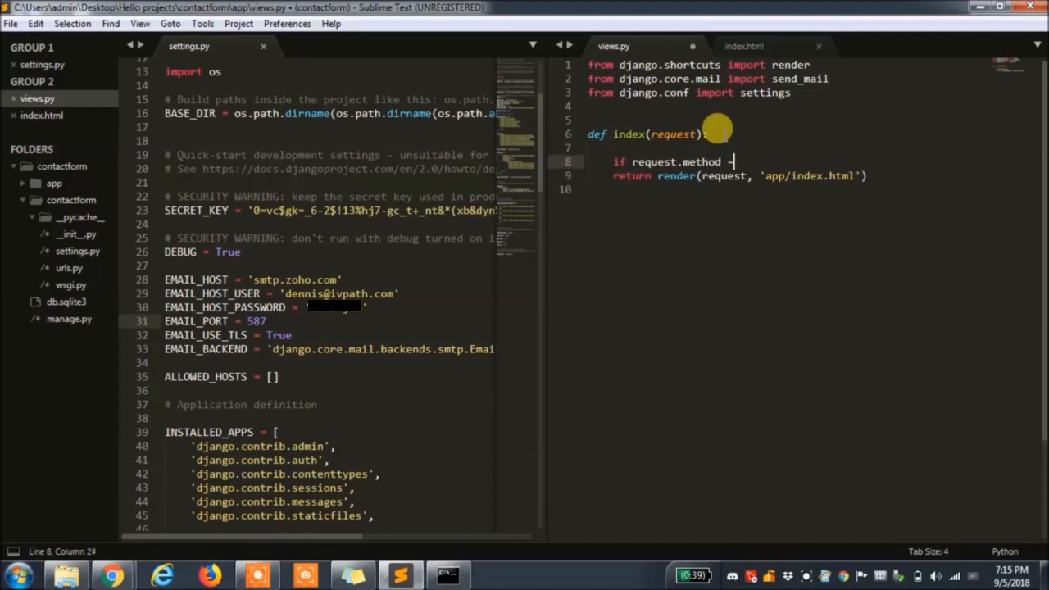
{"action": "type", "text": "== 'POST':"}
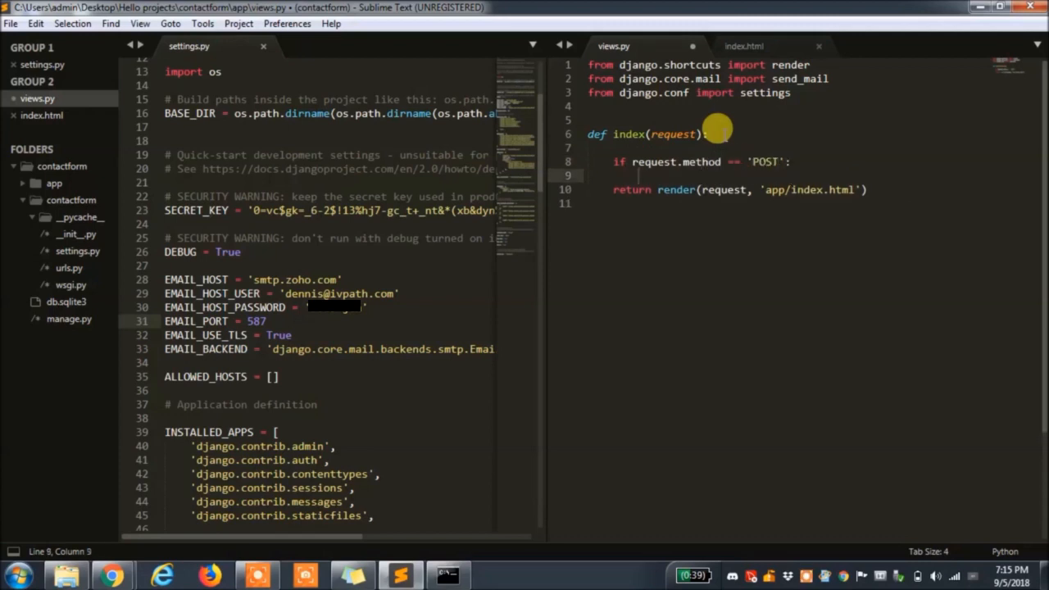
{"action": "type", "text": "send_mail()"}
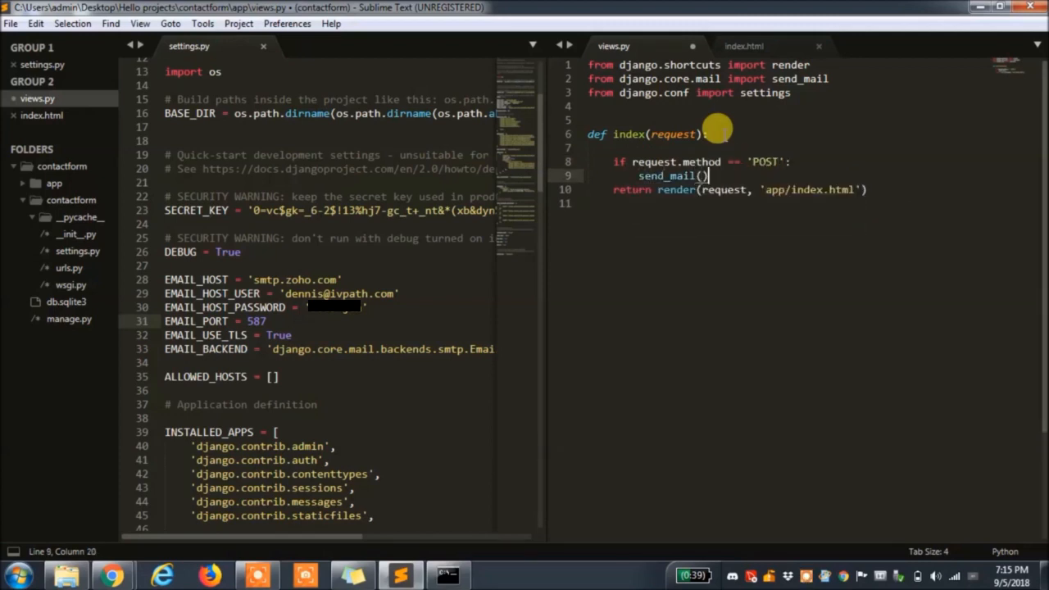
- Fill send_mail with subject 'Contact Form', message, configured sender, receiver and fail silently placeholders
{"action": "key", "text": "Backspace"}
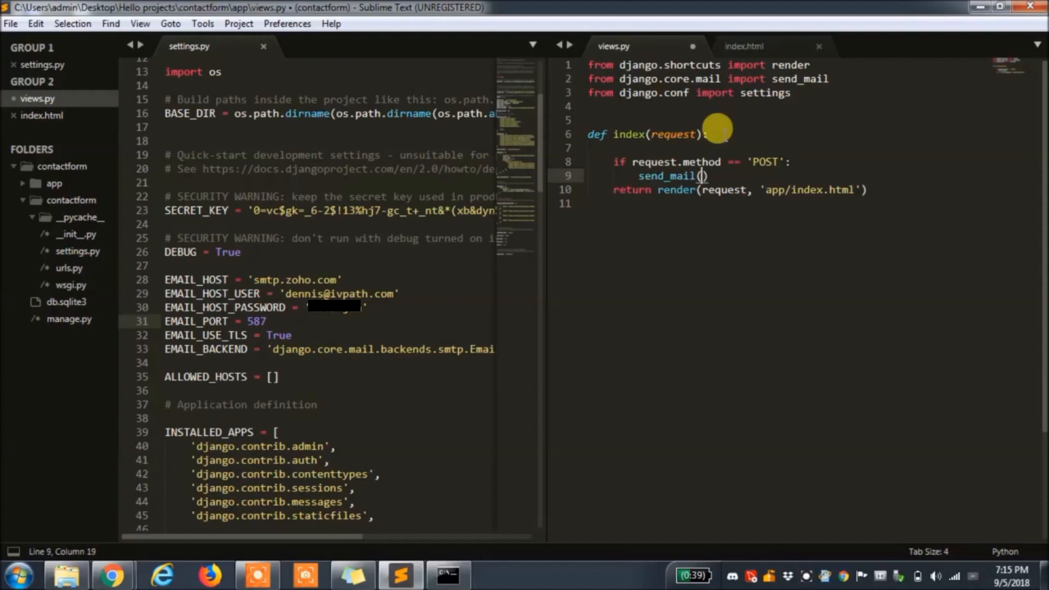
{"action": "type", "text": "subject, message"}
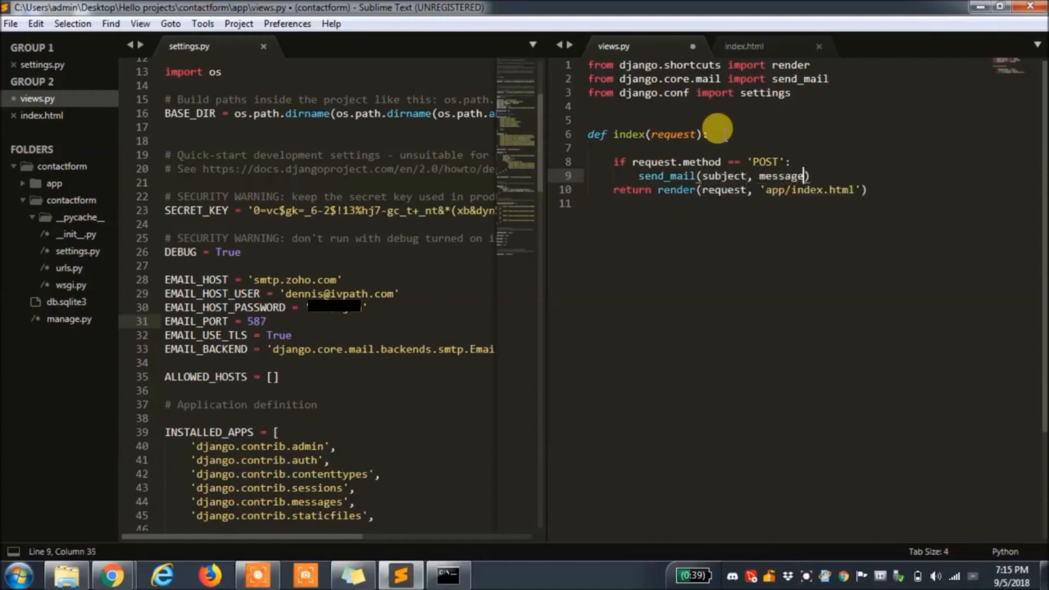
{"action": "type", "text": ","}
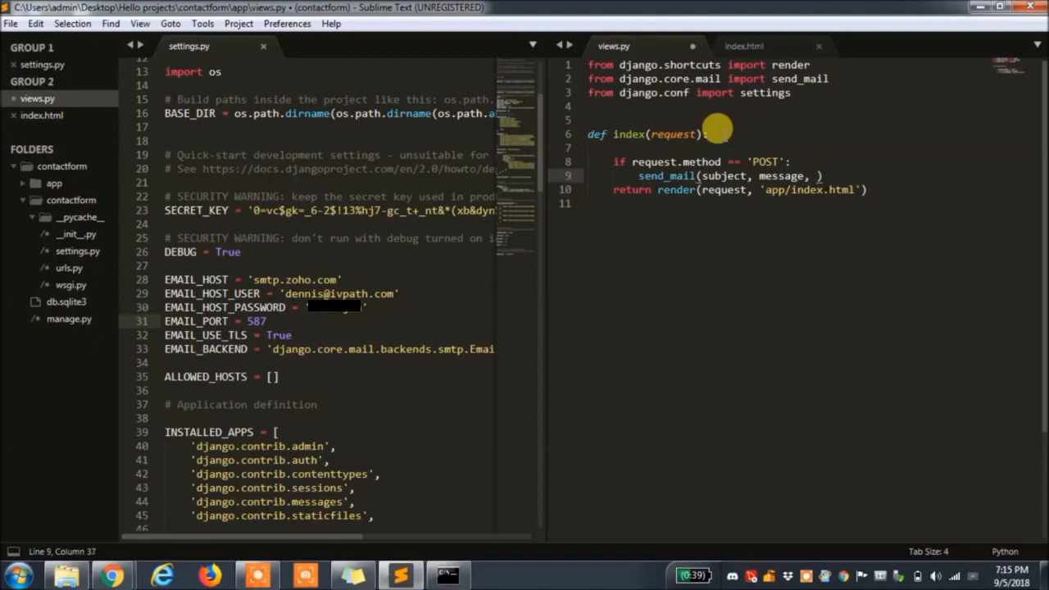
{"action": "type", "text": "configured email,"}
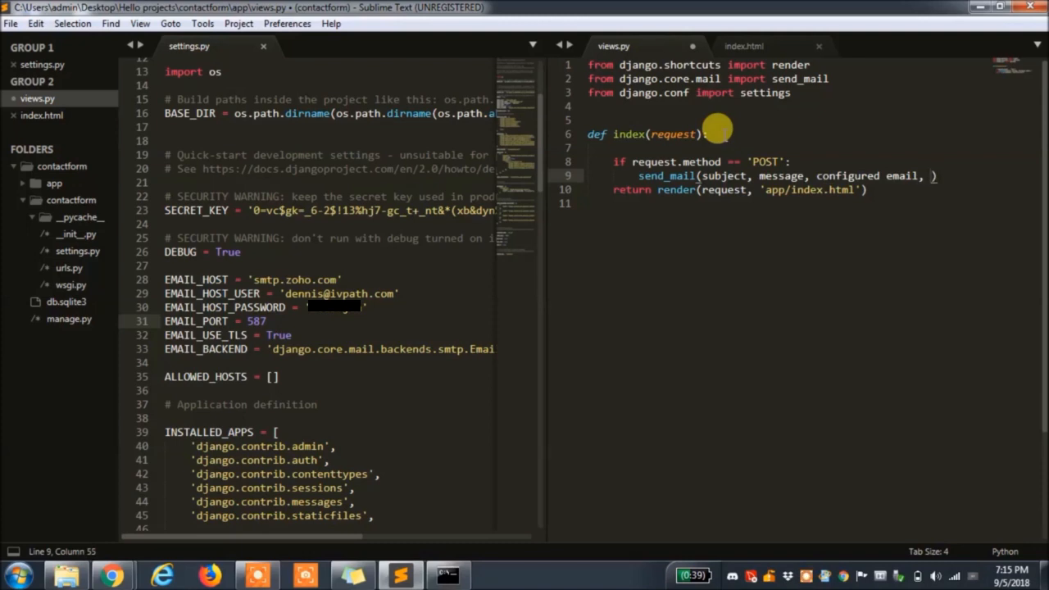
{"action": "type", "text": "reciver"}
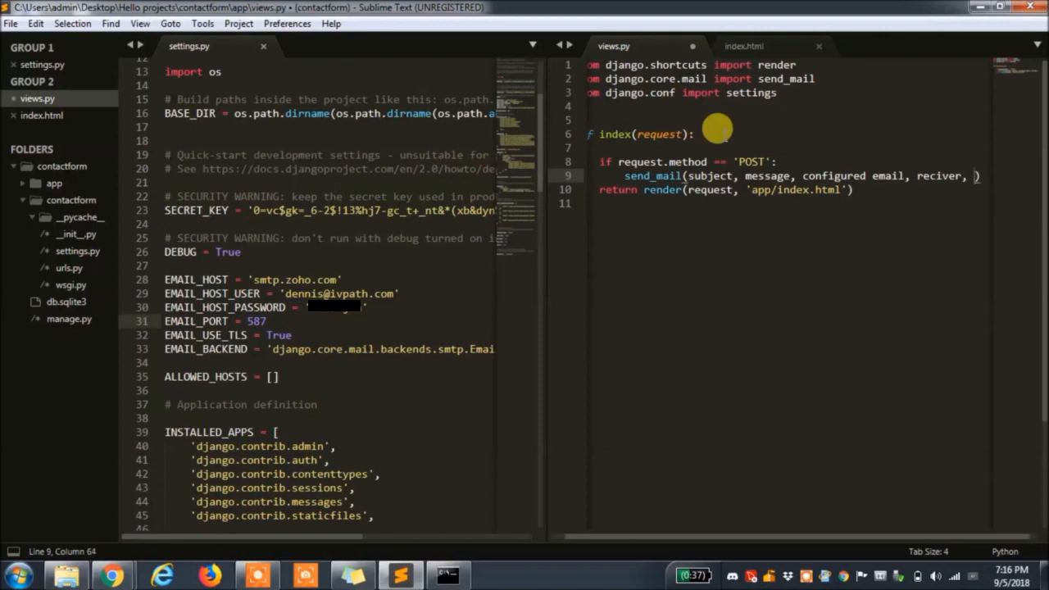
{"action": "type", "text": ", fail silently)"}
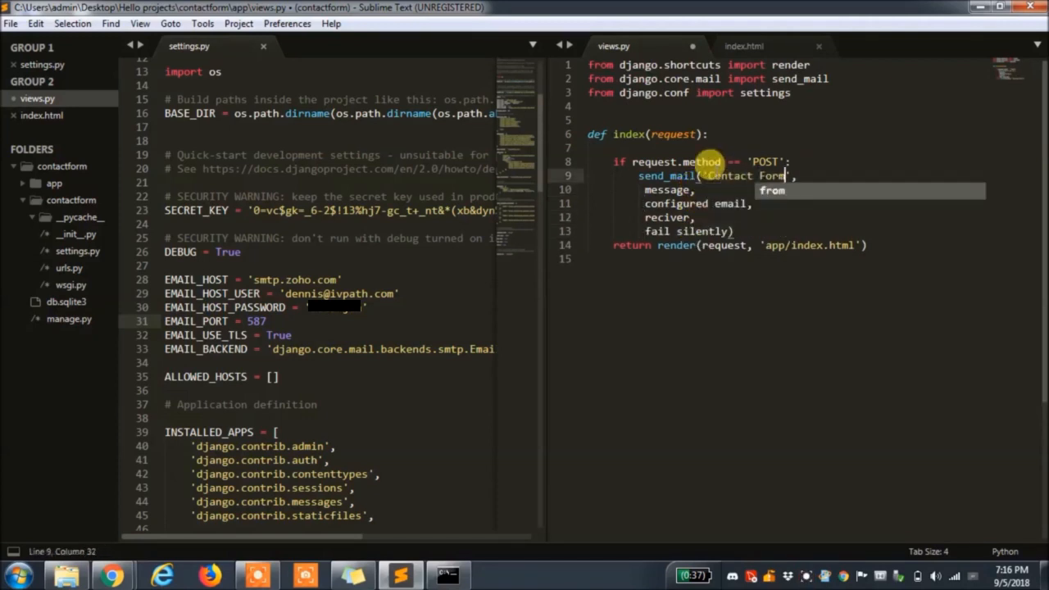
- Add message = request.POST['message'] above the send_mail call
{"action": "key", "text": "enter"}
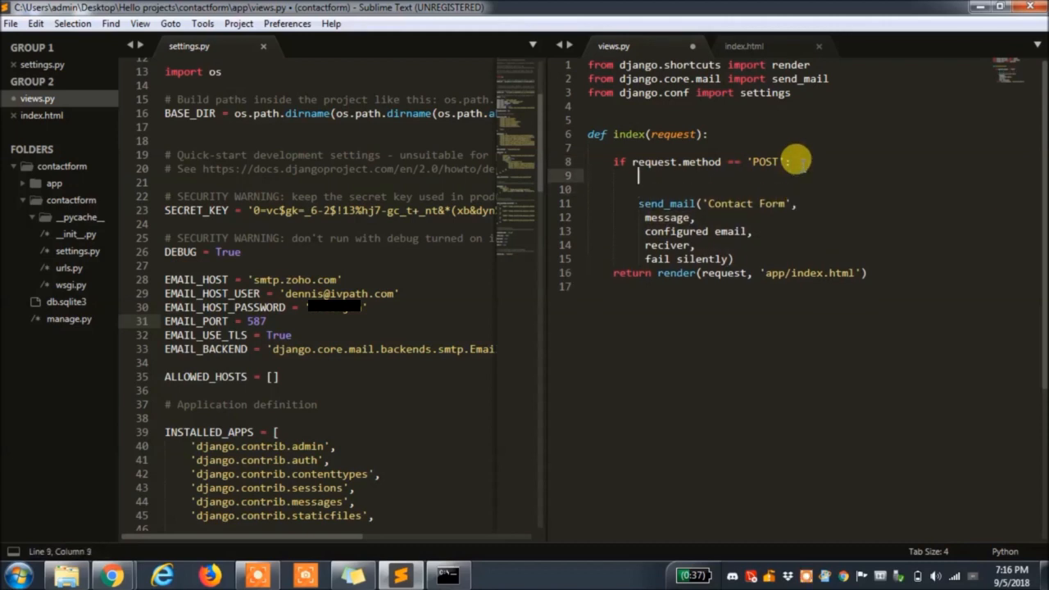
{"action": "type", "text": "message ="}
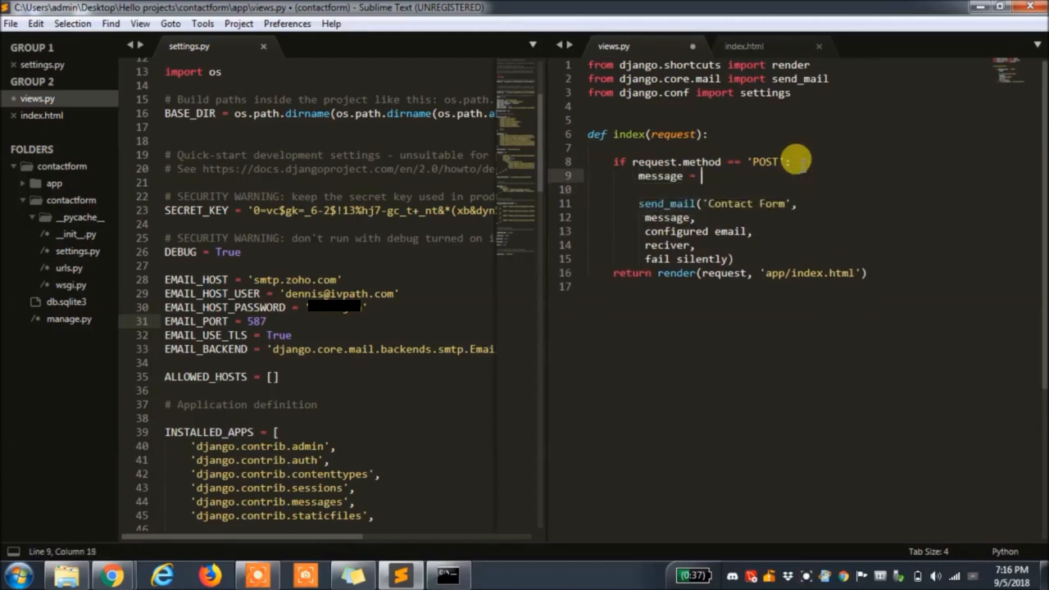
{"action": "type", "text": "request.p"}
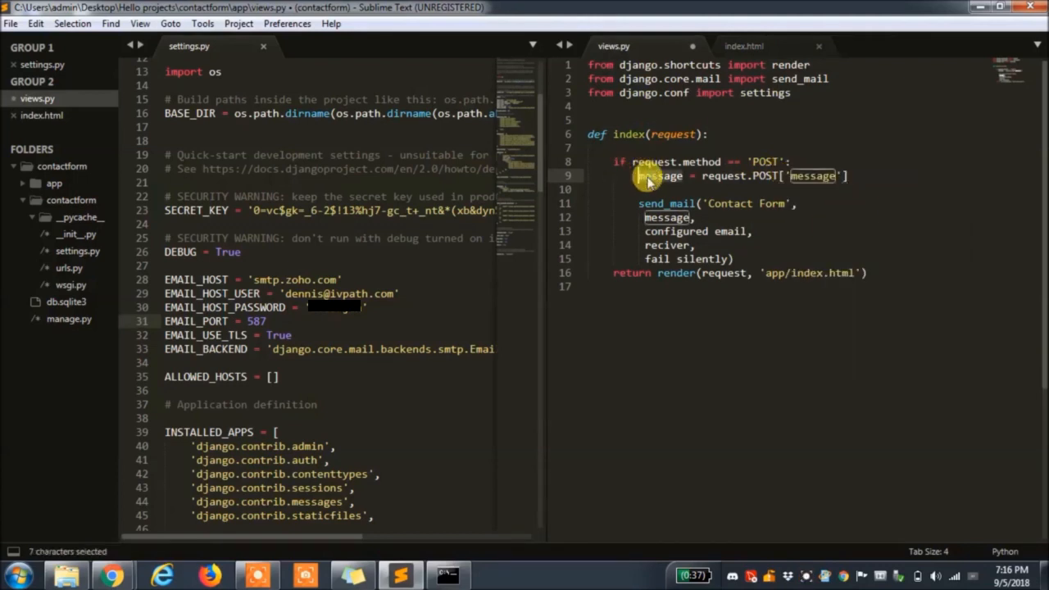
{"action": "key", "text": "ctrl+c"}
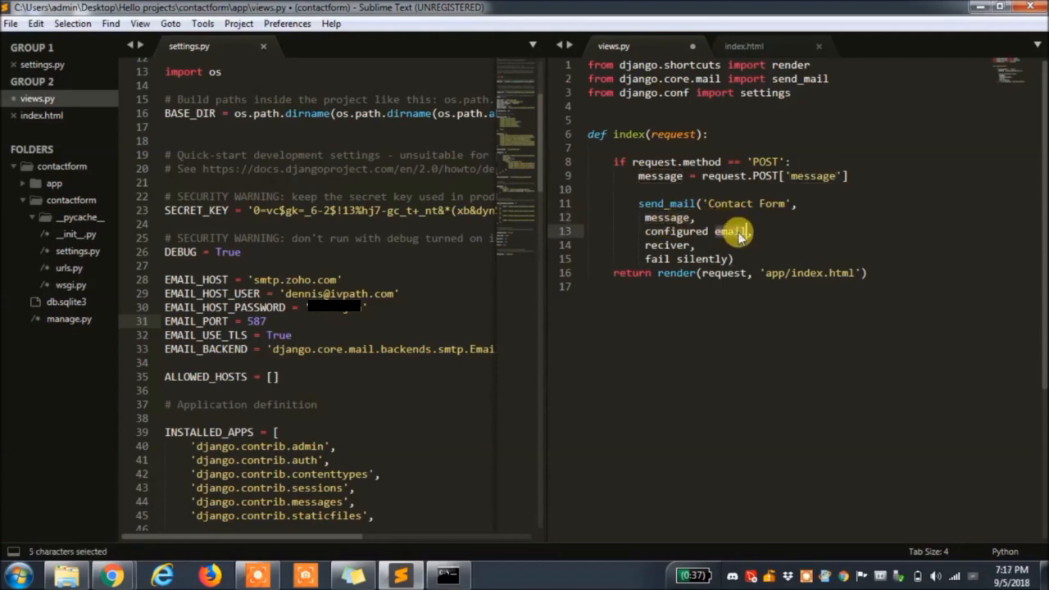
- Use settings.EMAIL_HOST_USER as sender, the ivanov recipient address and fail_silently=False, then save
{"action": "type", "text": "settings.,"}
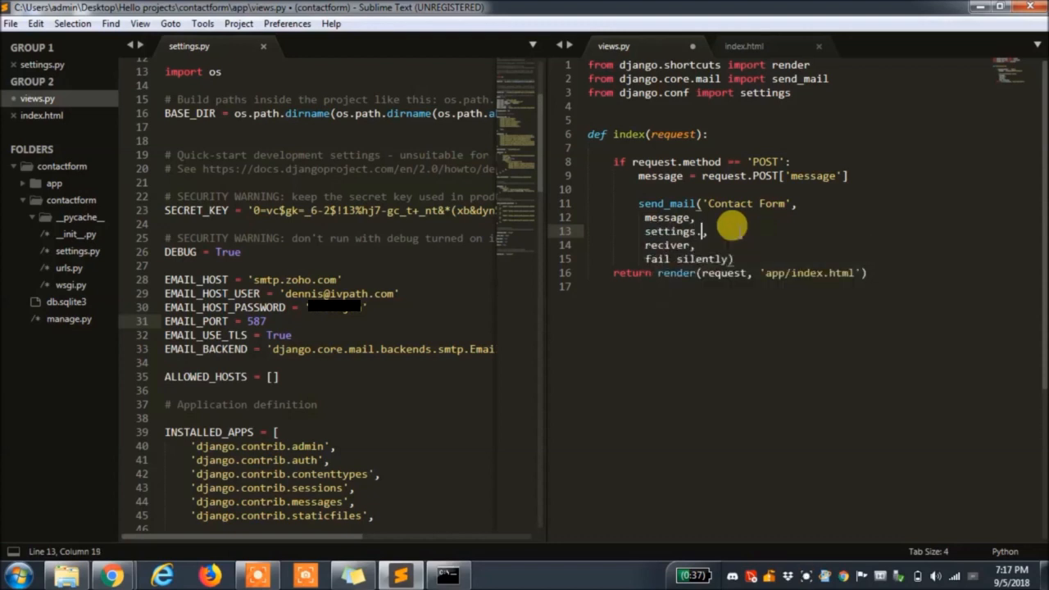
{"action": "type", "text": "EMAIL_"}
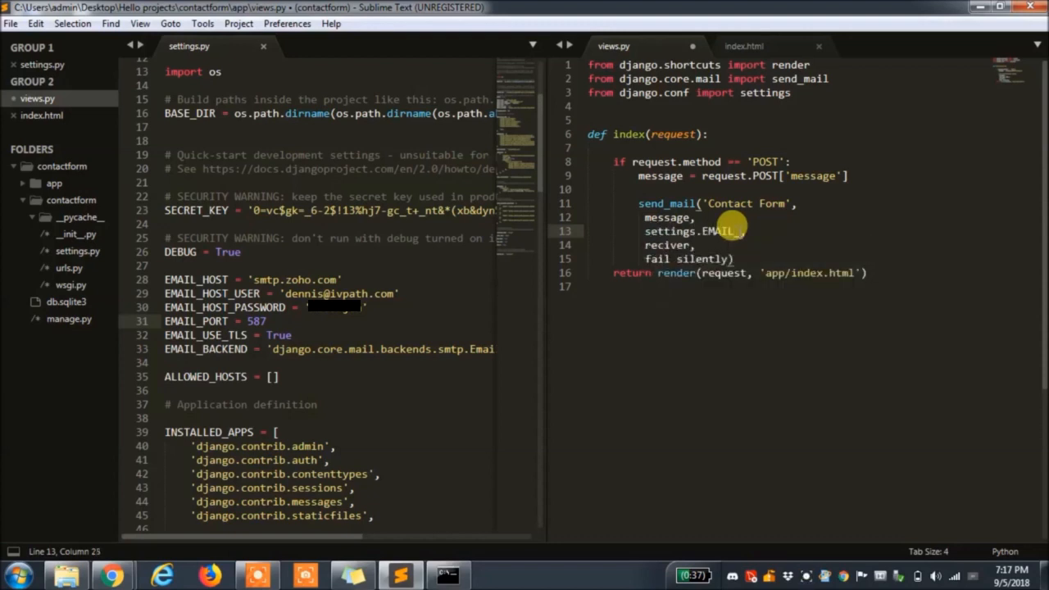
{"action": "type", "text": "HOST_USER"}
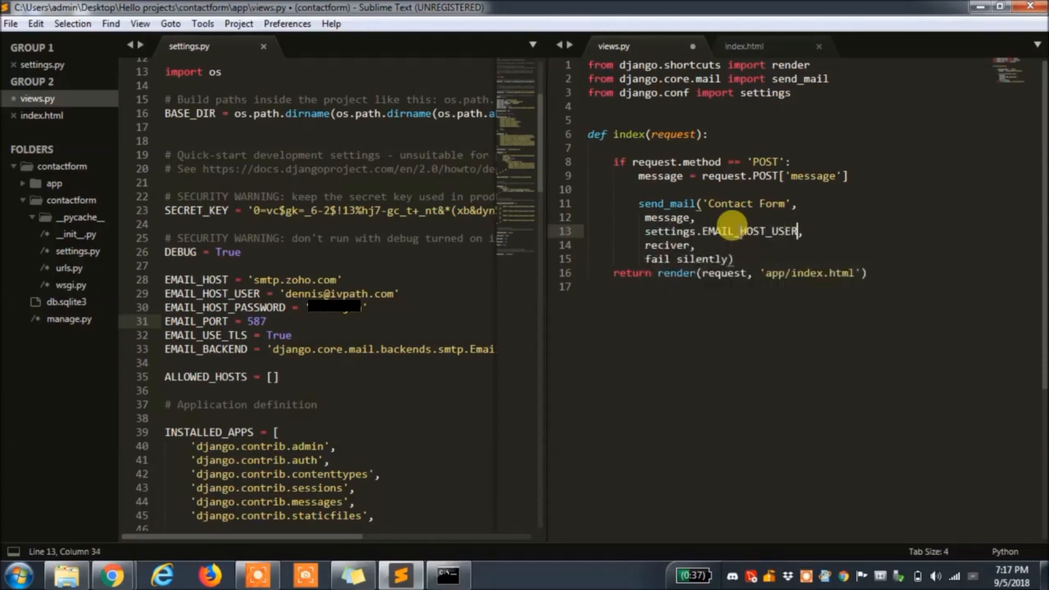
{"action": "double_click", "coordinate": [212, 293]}
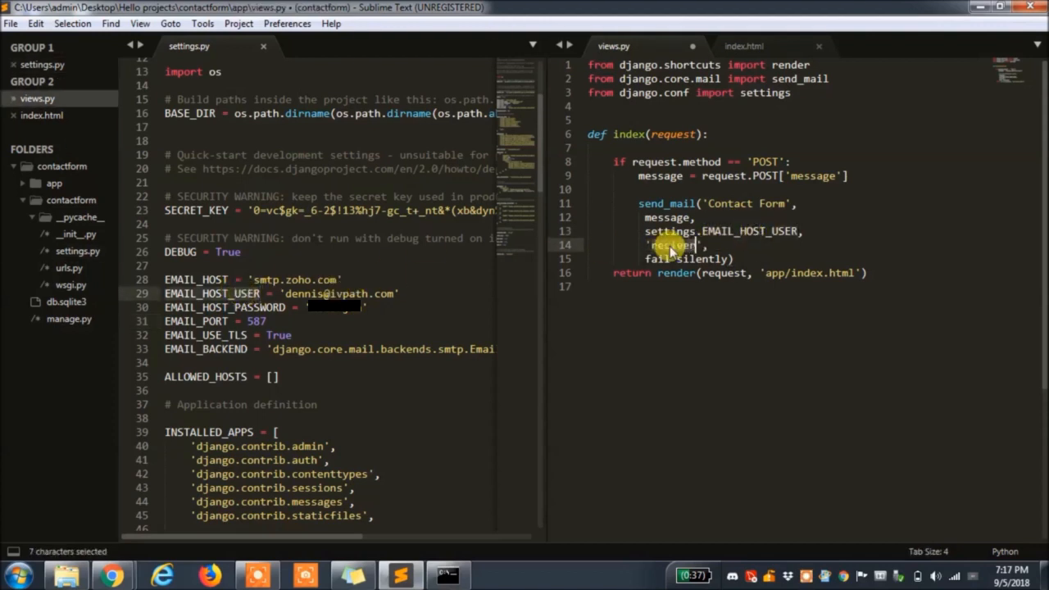
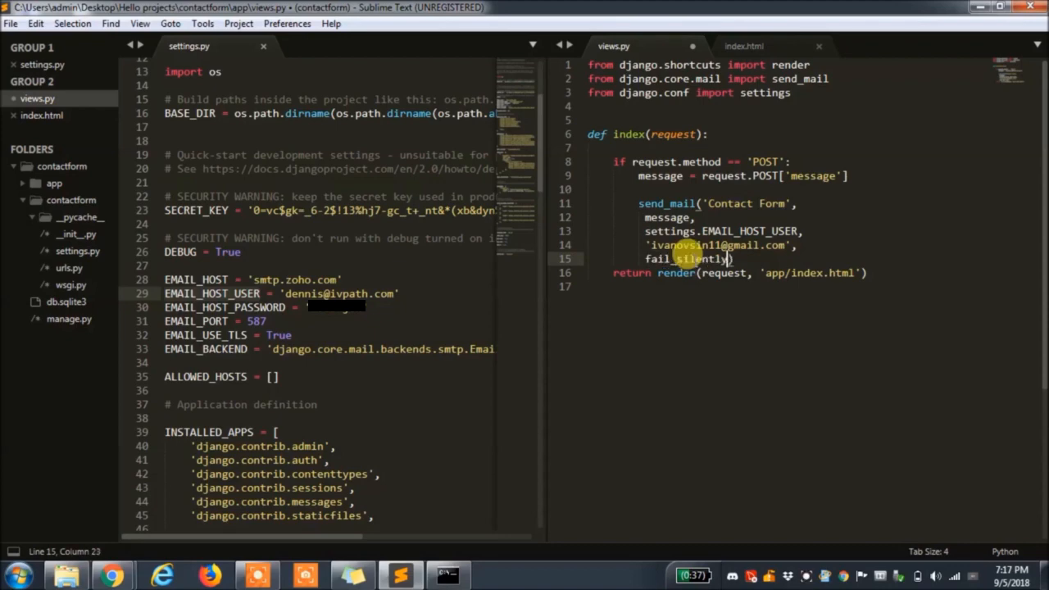
{"action": "type", "text": "=Fa"}
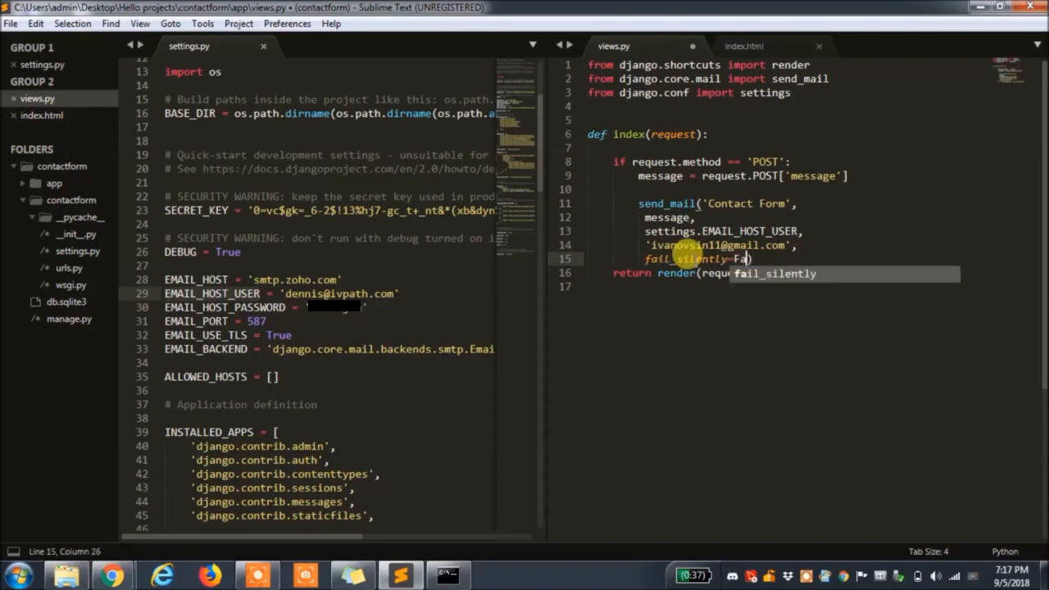
{"action": "key", "text": "ctrl+s"}
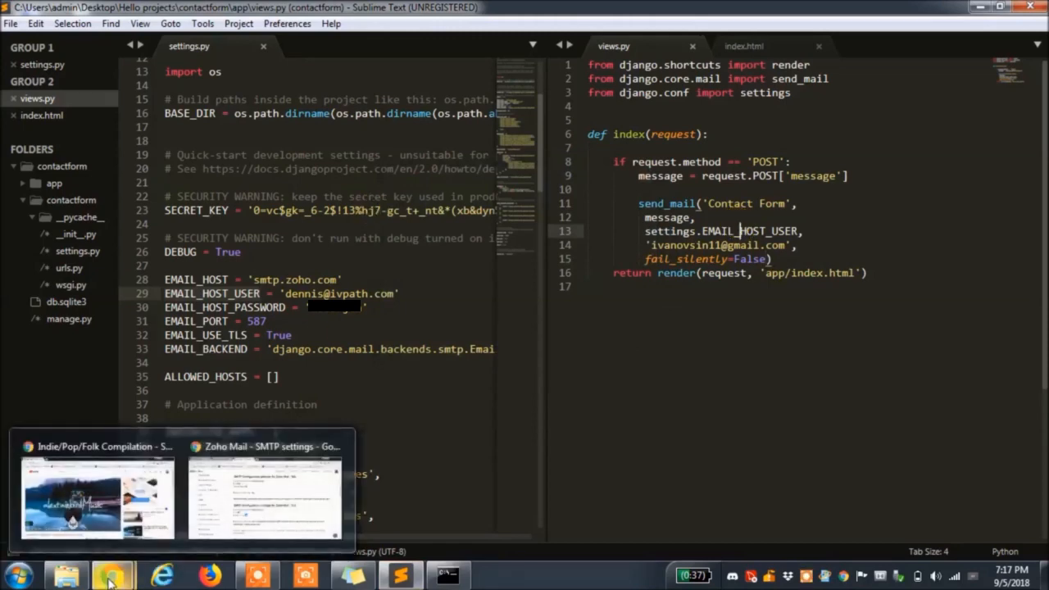
- Move from the Zoho SMTP page to the local contact form and submit a test message
{"action": "left_click", "coordinate": [264, 491]}
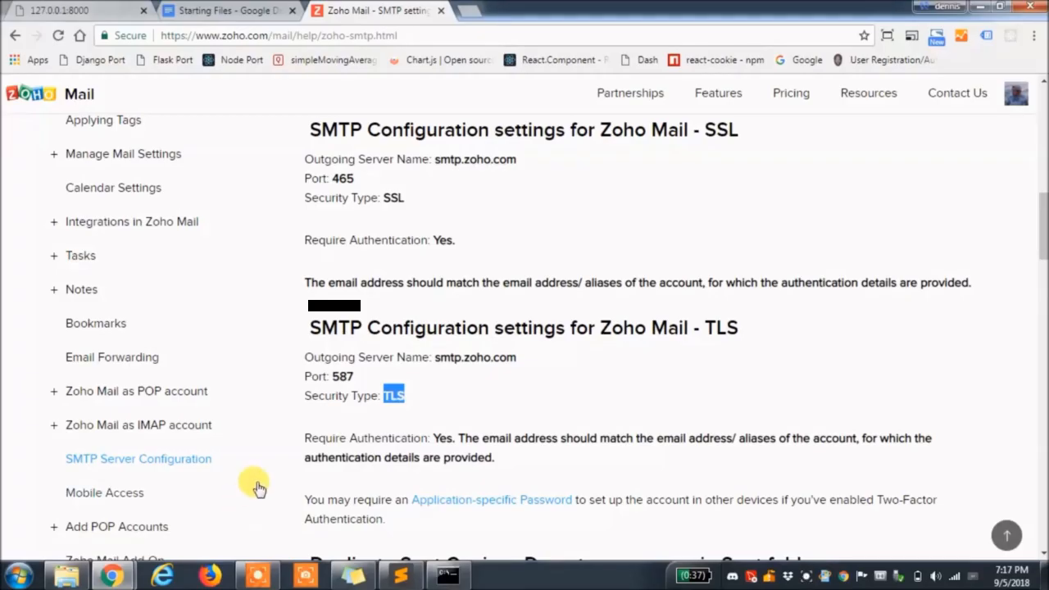
{"action": "left_click", "coordinate": [73, 10]}
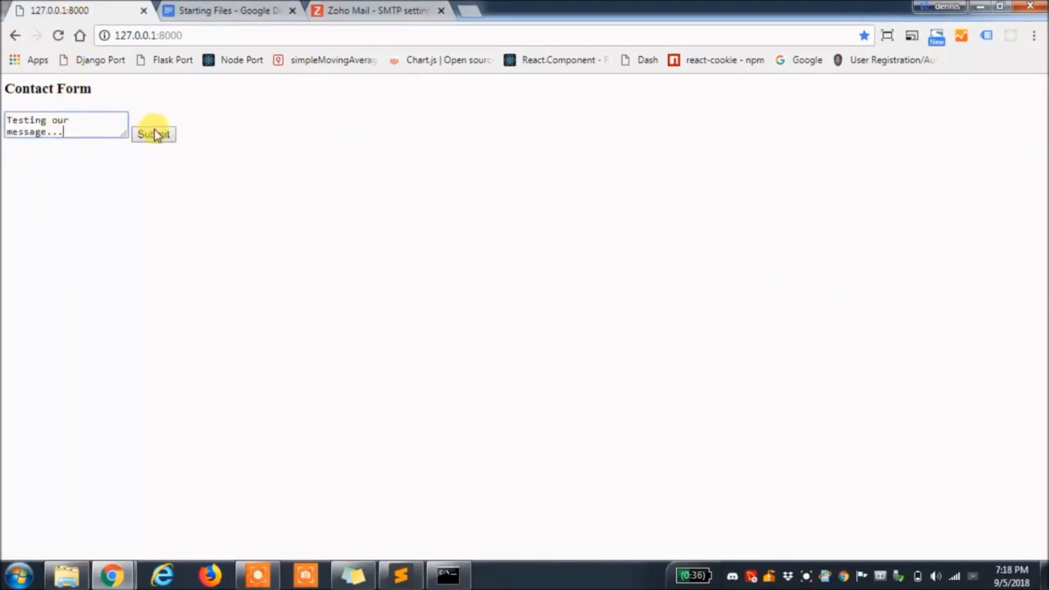
{"action": "left_click", "coordinate": [153, 133]}
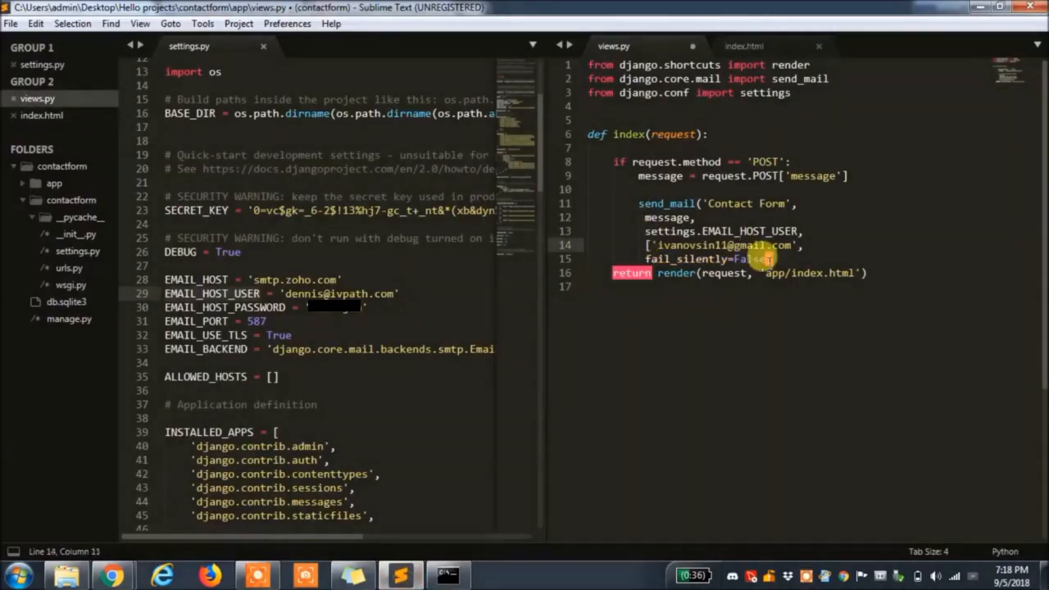
- Leave the TypeError page by reloading 127.0.0.1:8000 and start a new test message
{"action": "left_click", "coordinate": [112, 574]}
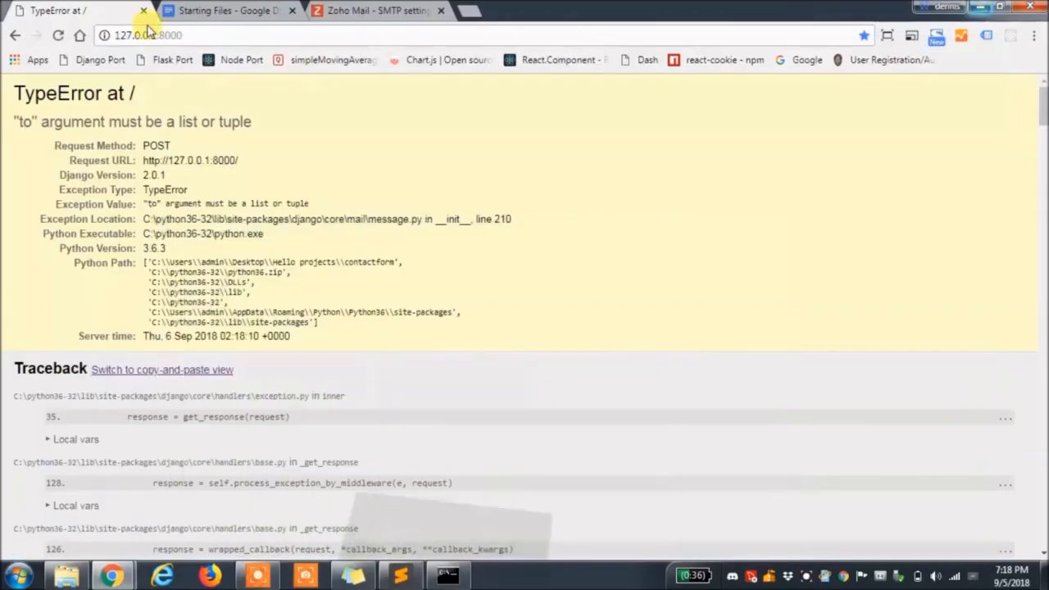
{"action": "left_click", "coordinate": [58, 34]}
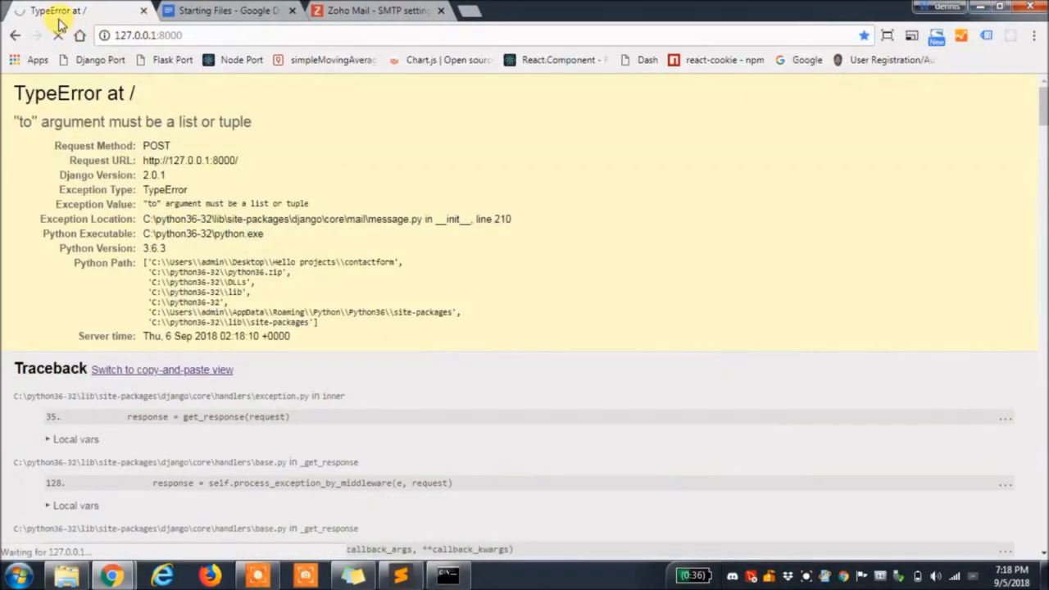
{"action": "left_click", "coordinate": [14, 35]}
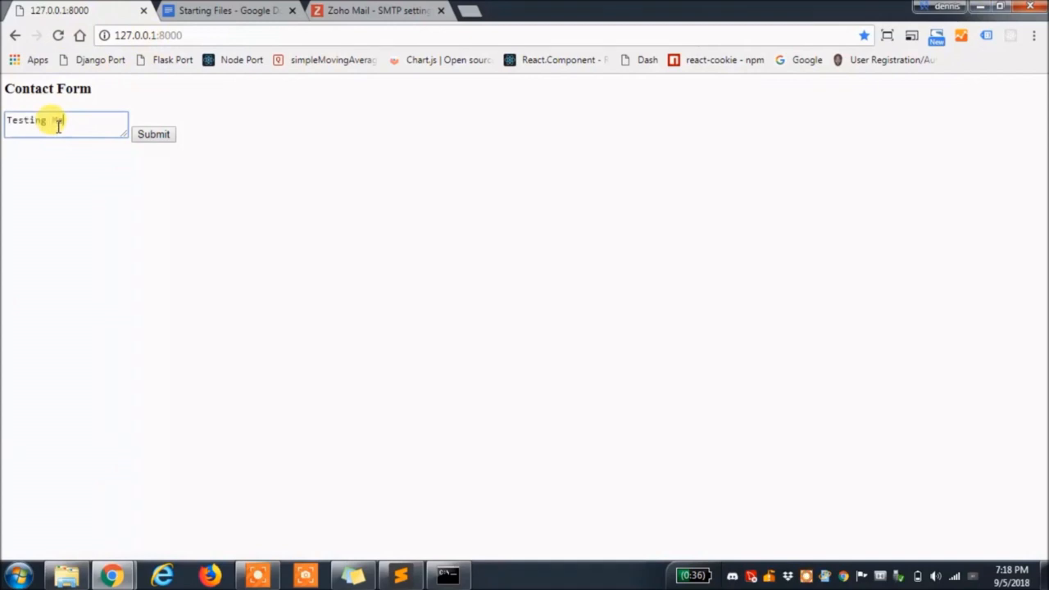